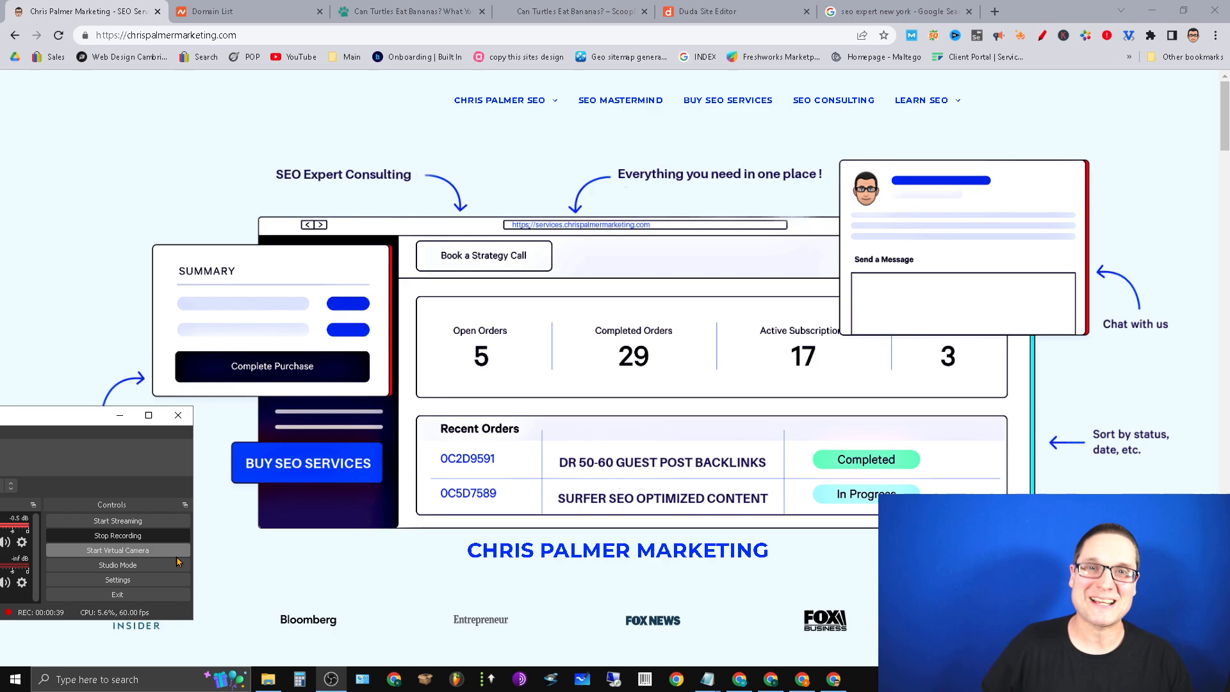
mouse_move(414, 487)
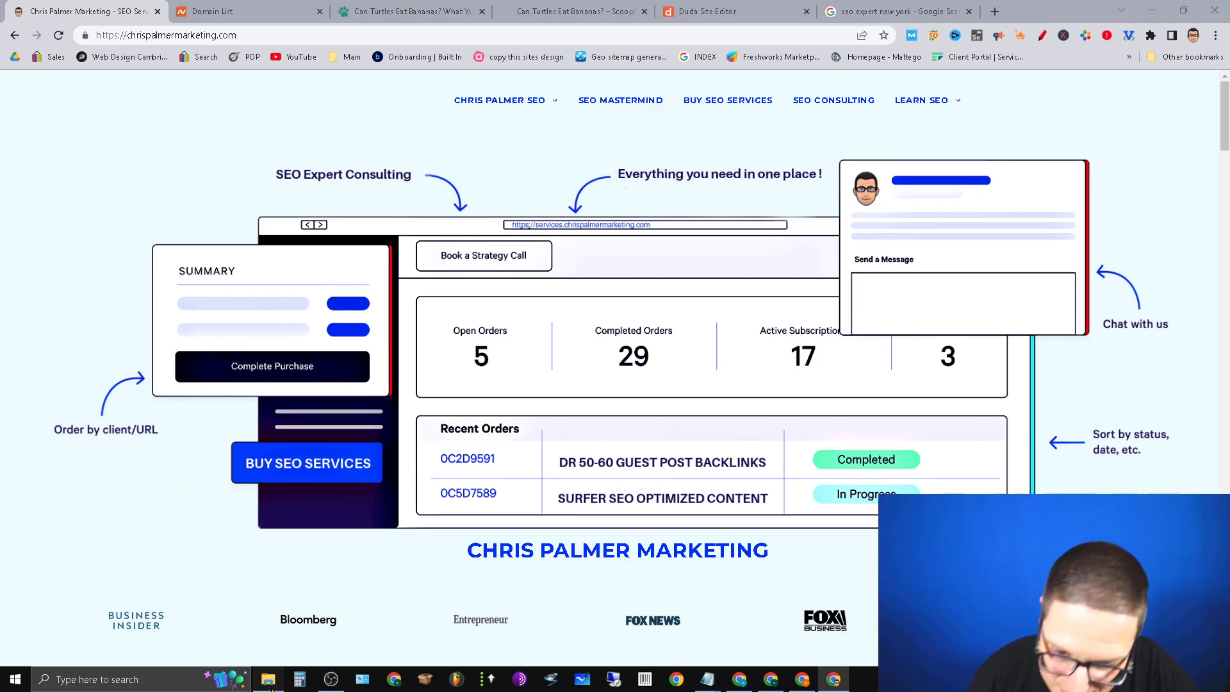
Bring up the Downloads folder with 'Image Optimization with Alt Tags.png' from the taskbar
click(268, 679)
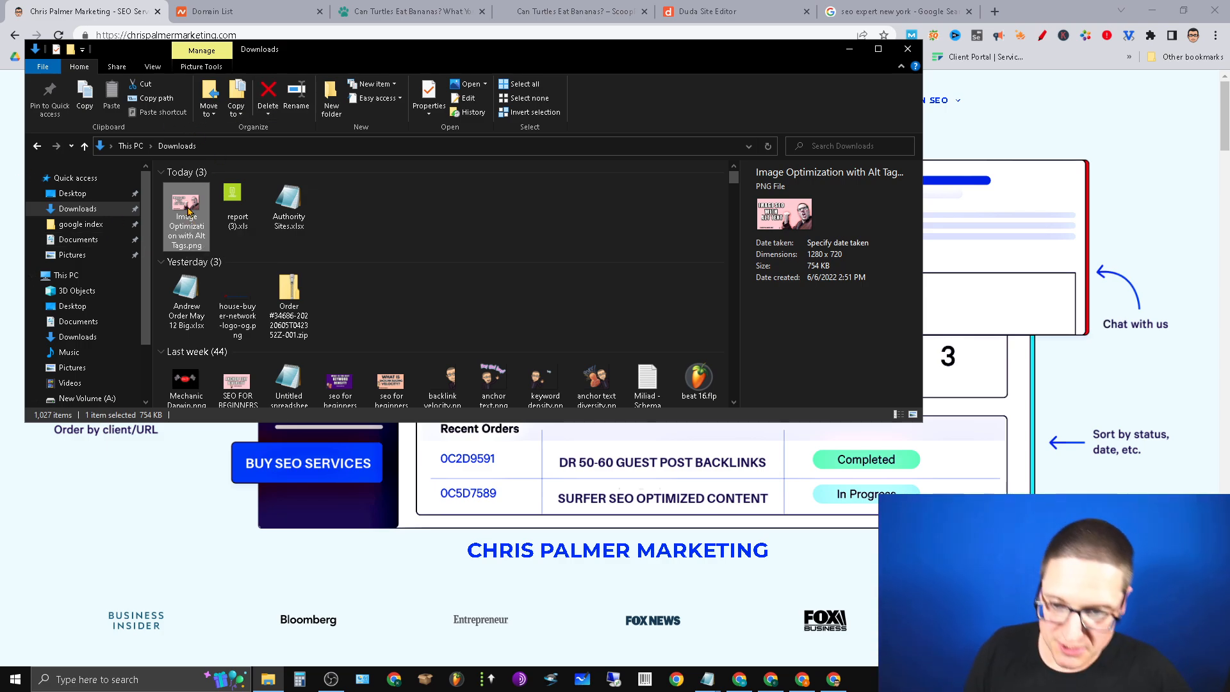
click(428, 96)
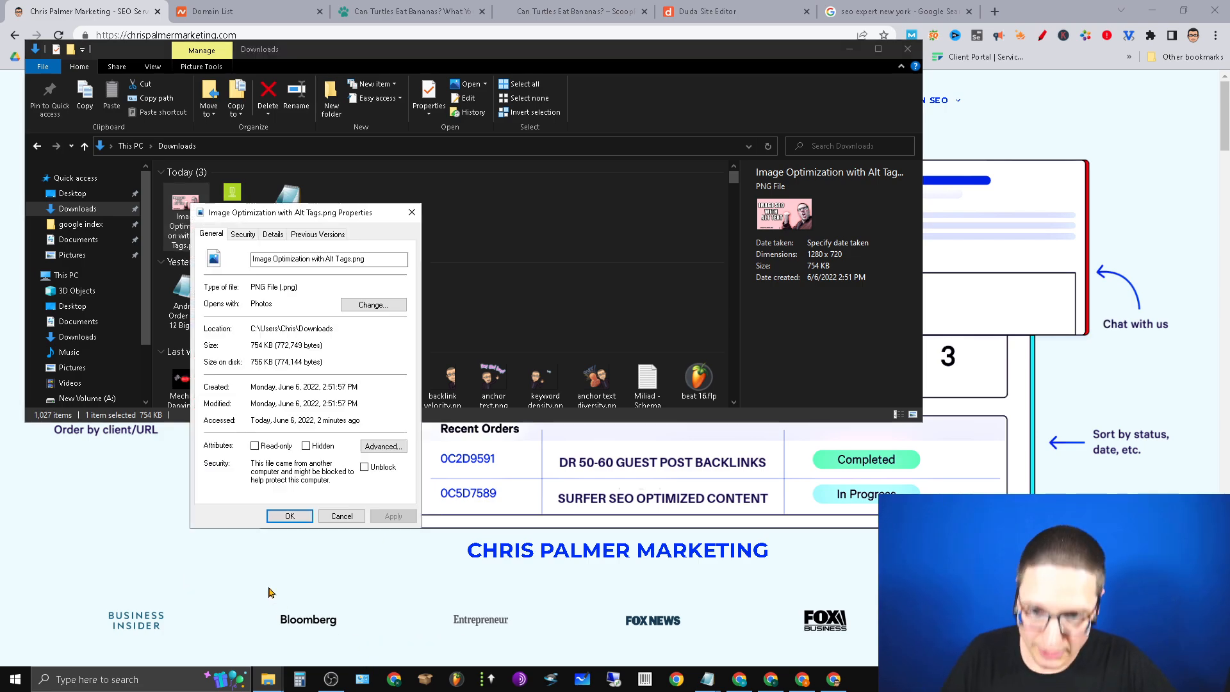
click(272, 234)
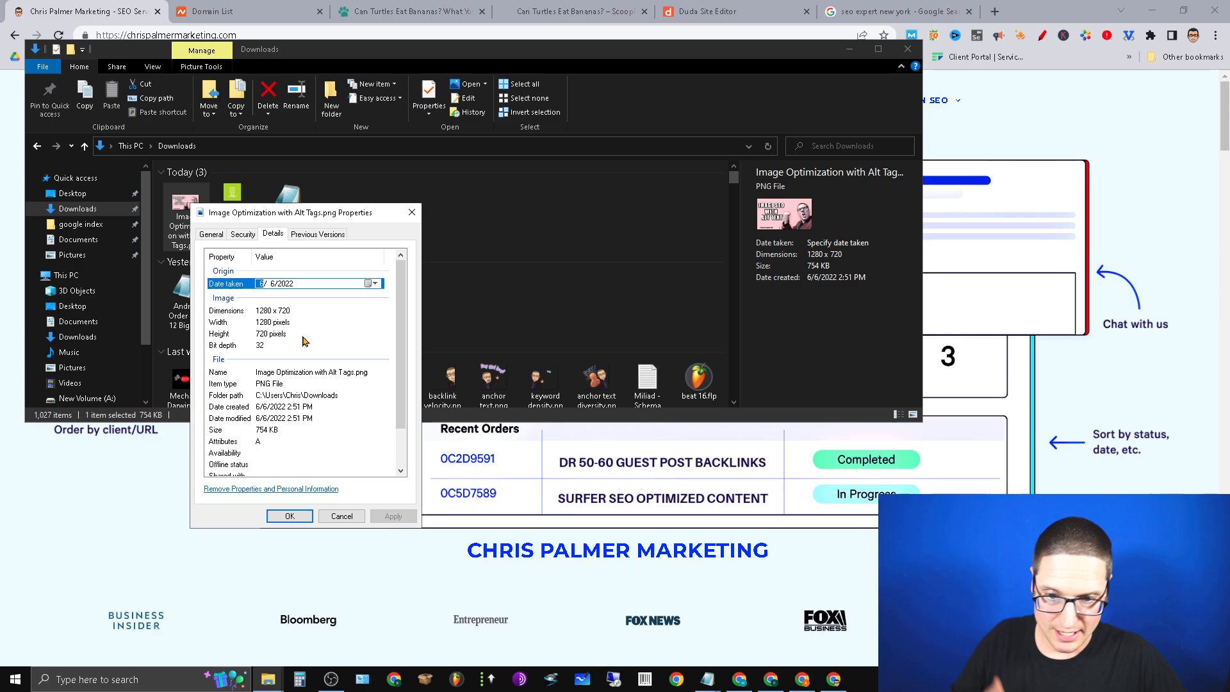
click(313, 372)
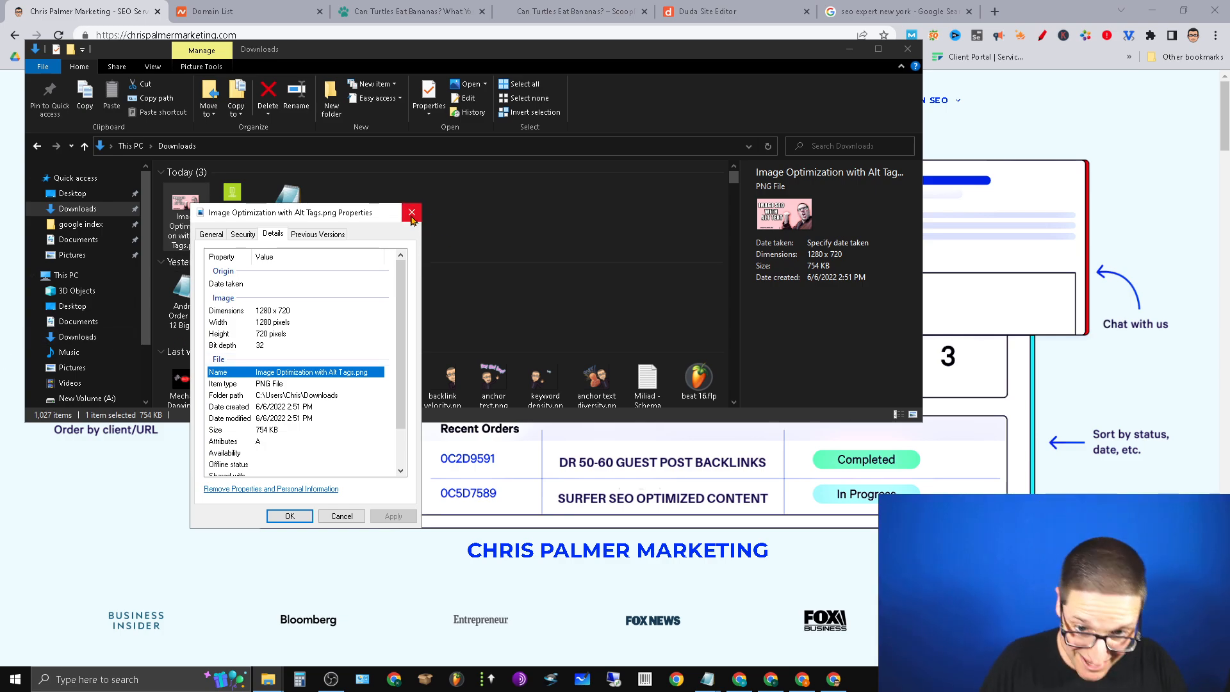
click(411, 212)
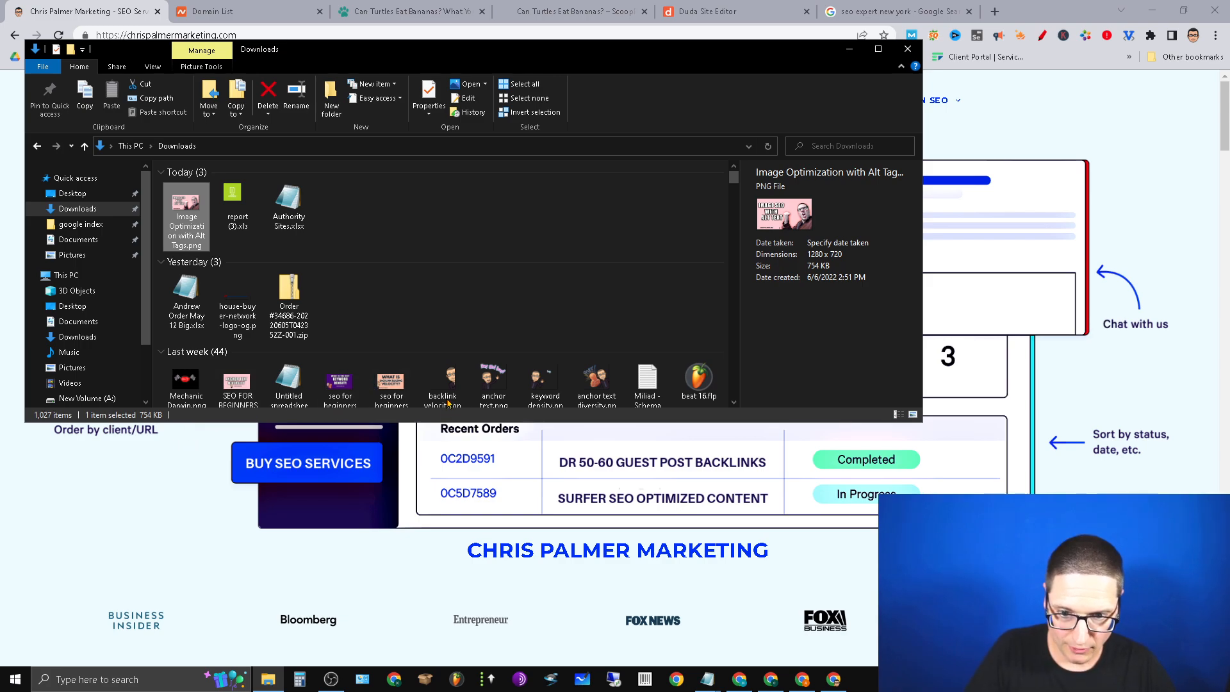
scroll(down, 3)
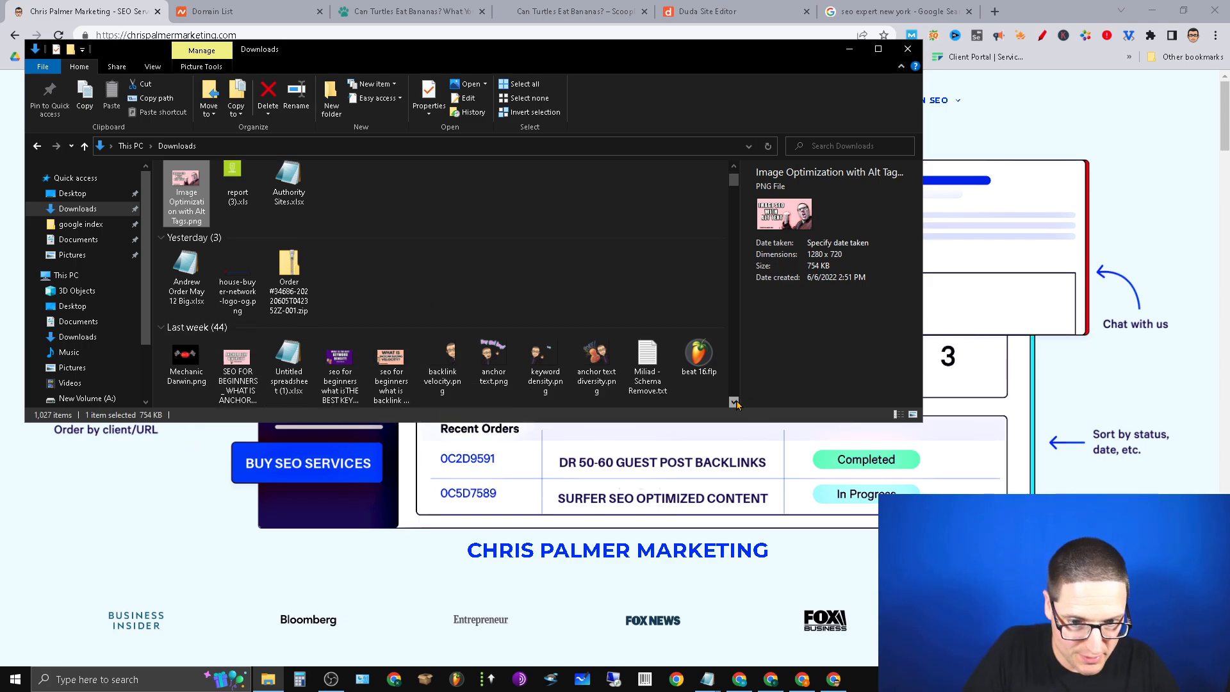
scroll(down, 3)
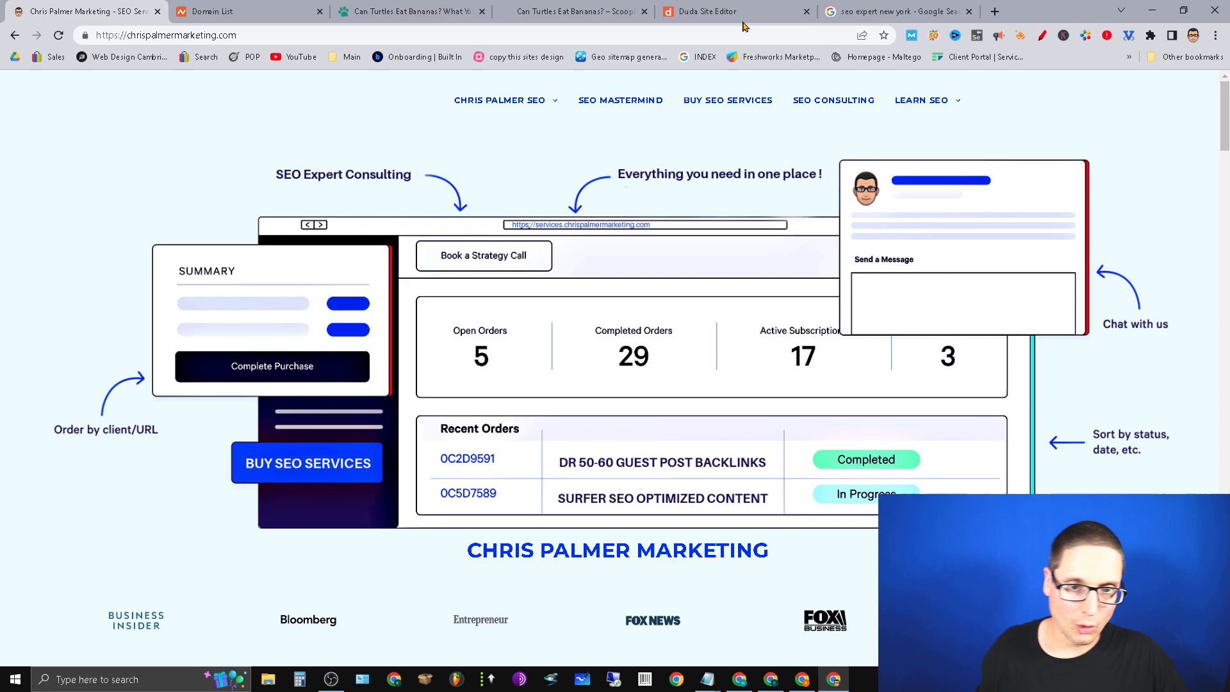
Start a new private browsing window at google.com from the SEO results tab
click(706, 11)
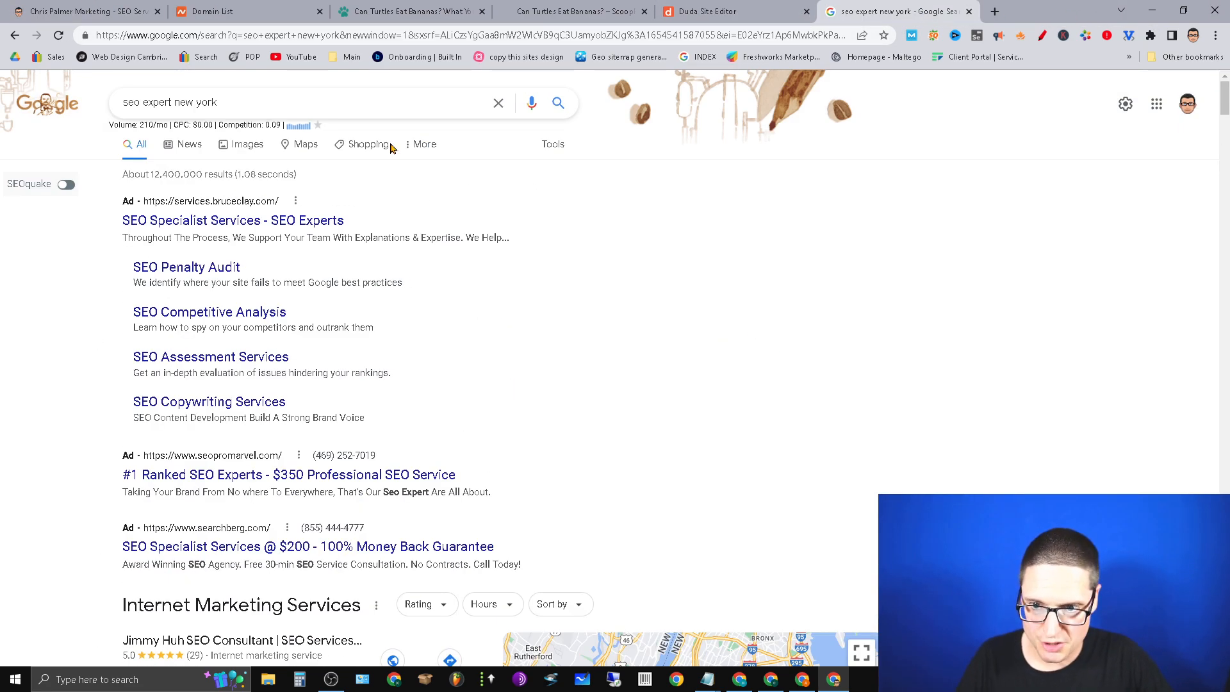
click(1217, 36)
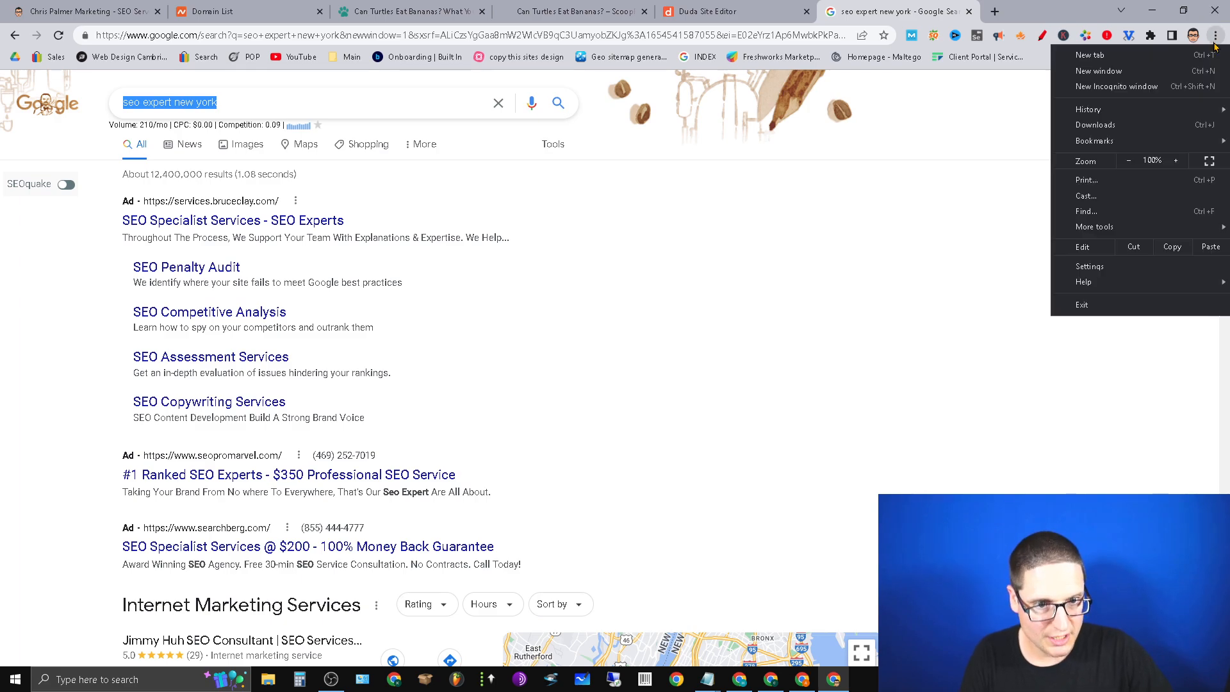
click(1117, 86)
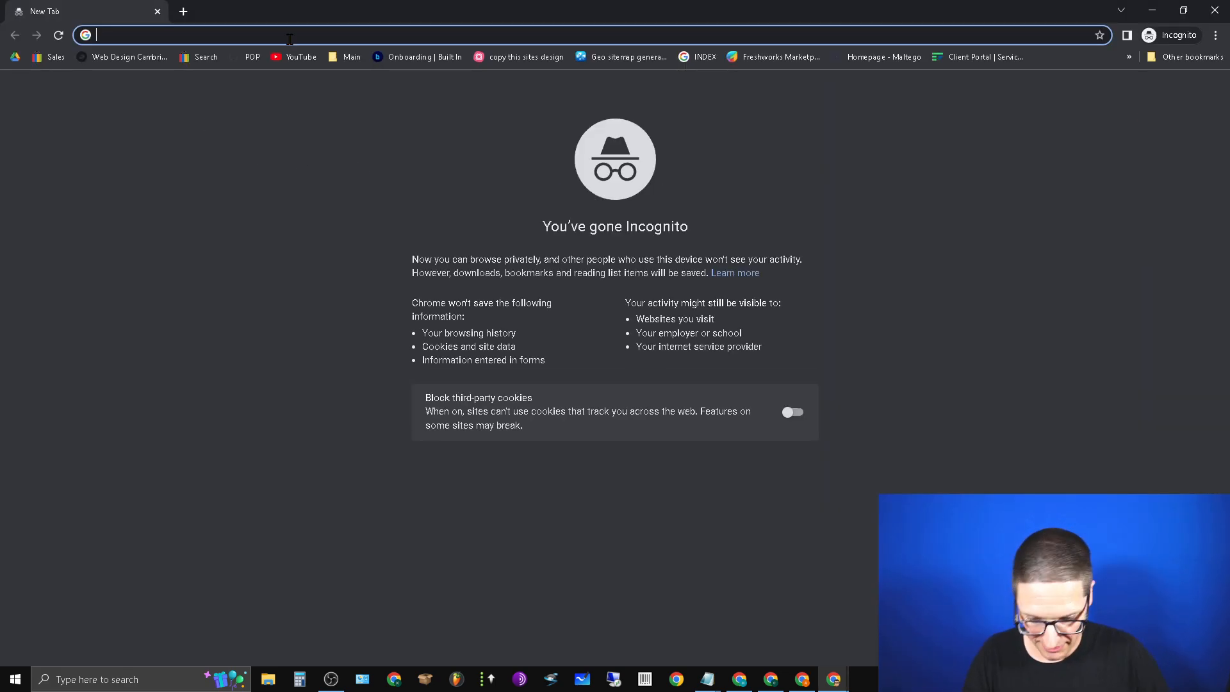
text(google.com)
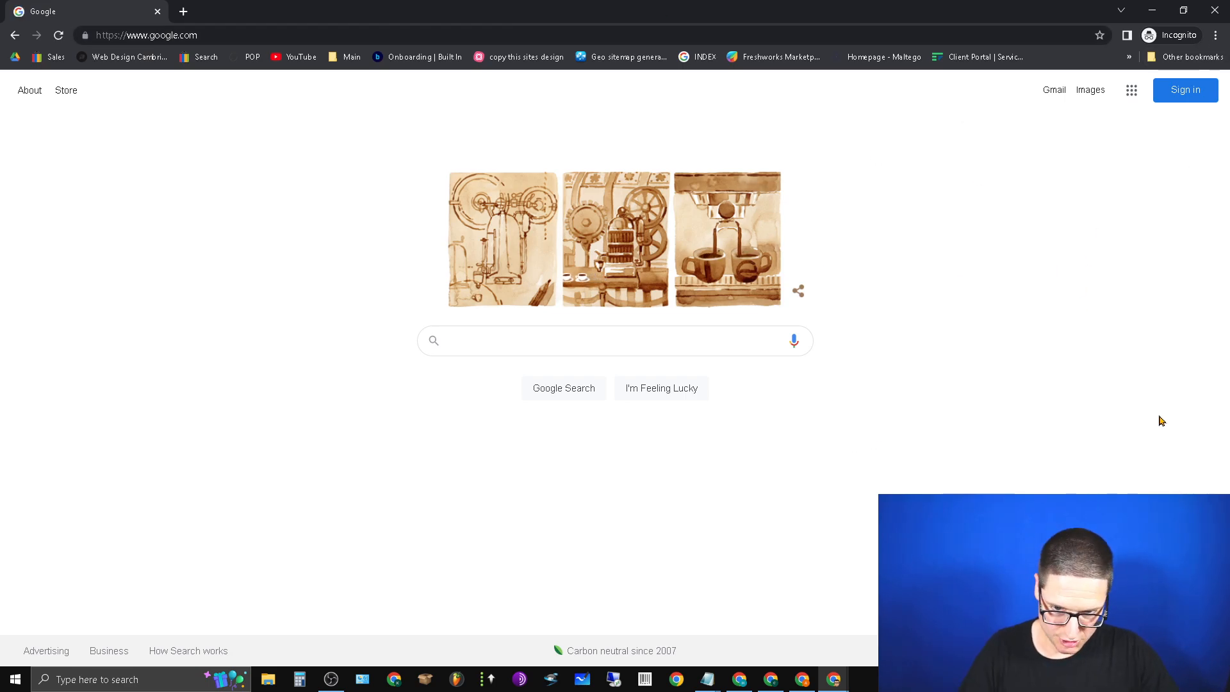
click(612, 339)
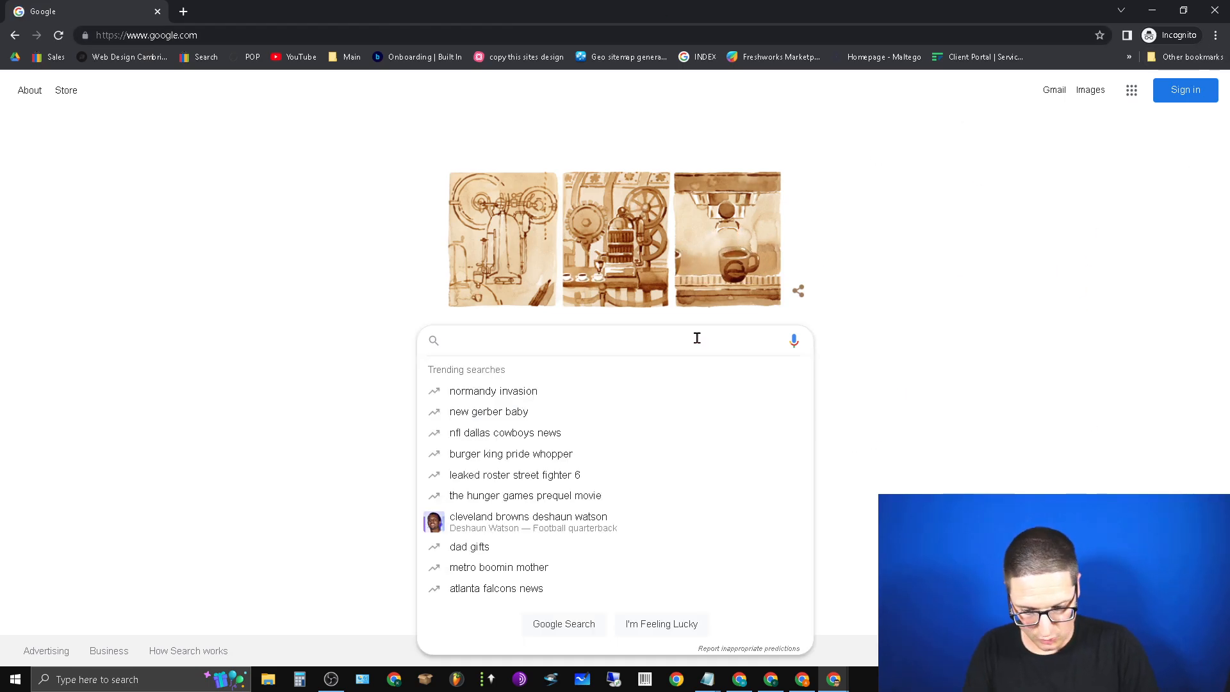
Search 'new york seo expert' and go to the New York SEO Expert - Chris Palmer Marketing result
text(new york seo expert)
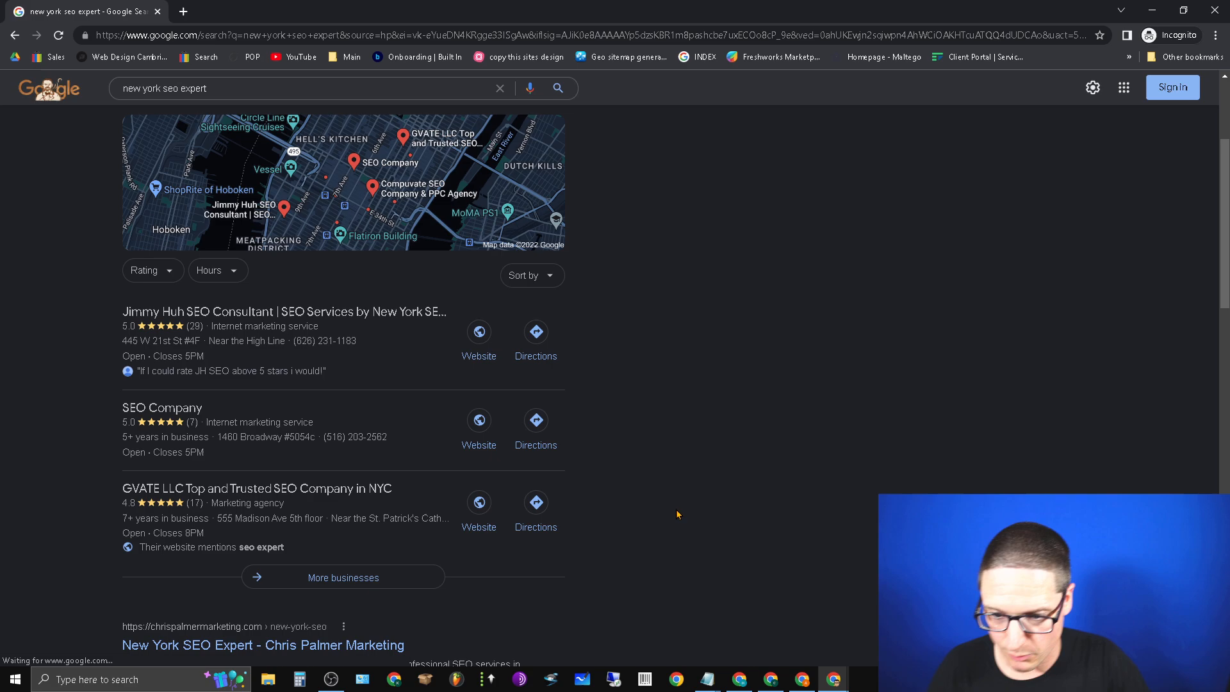
scroll(down, 3)
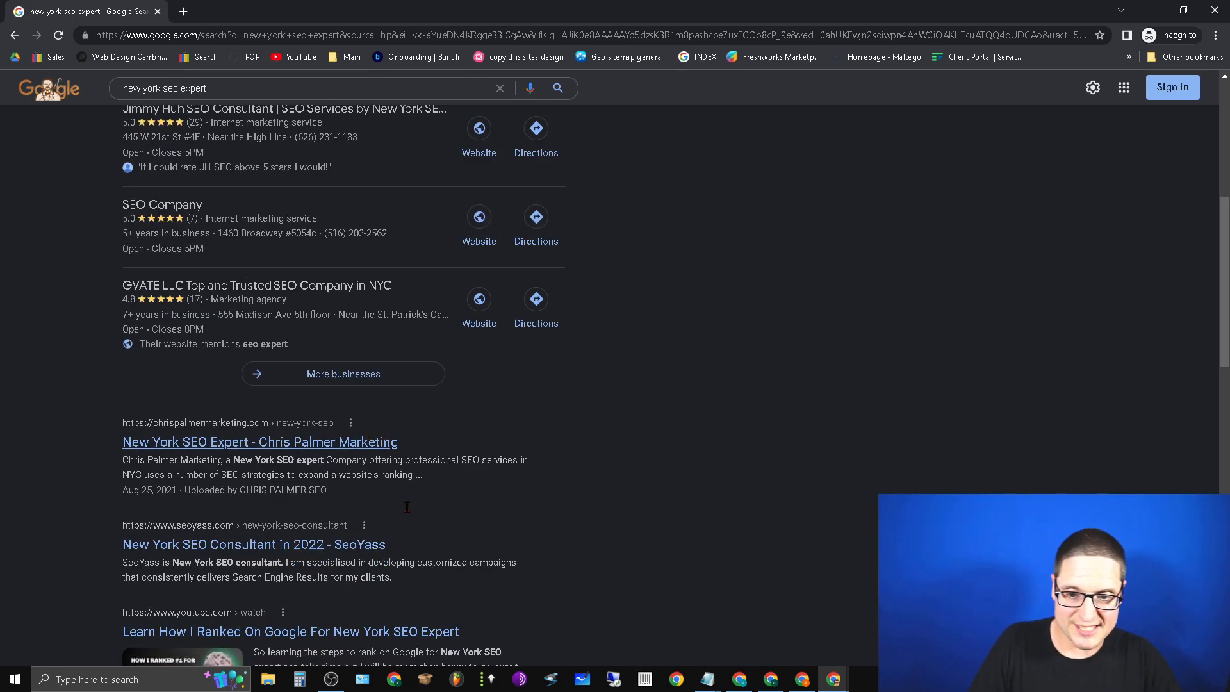
scroll(up, 3)
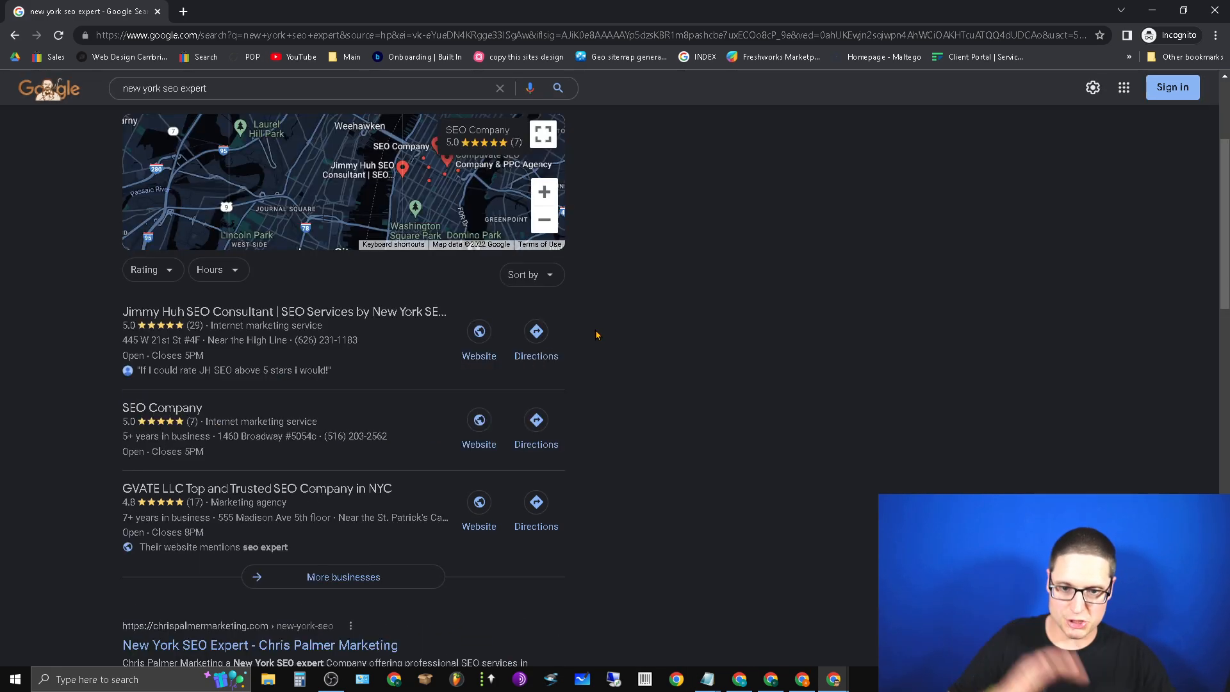
scroll(down, 3)
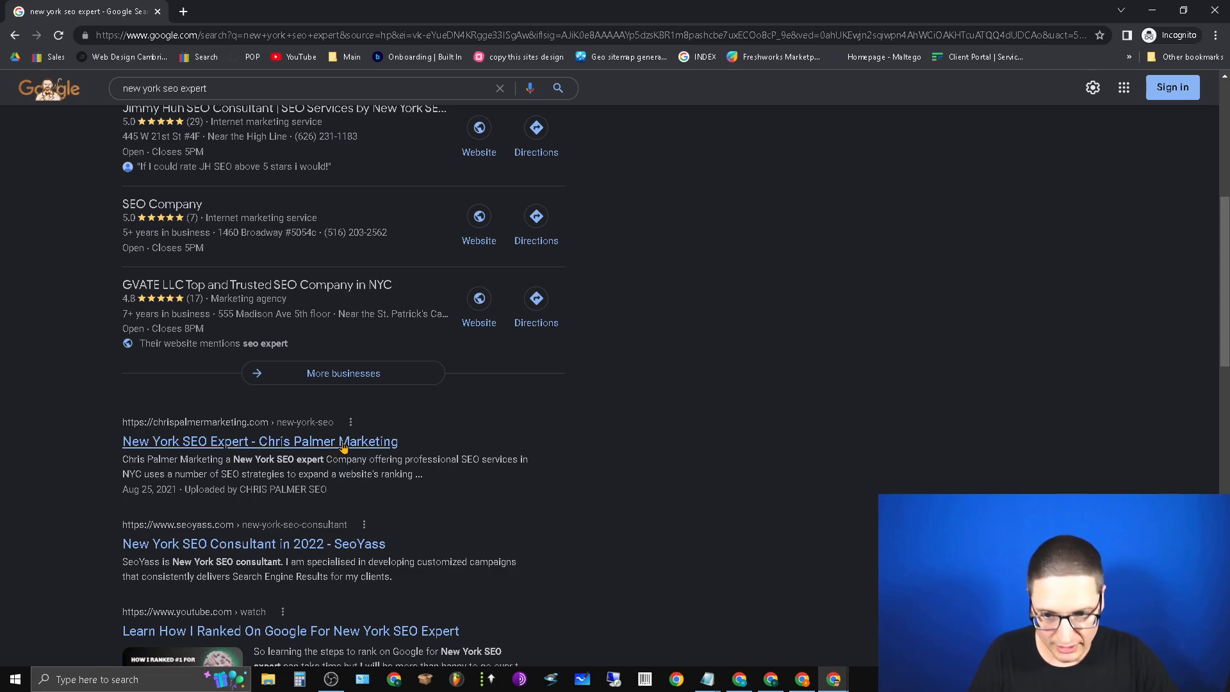
click(260, 441)
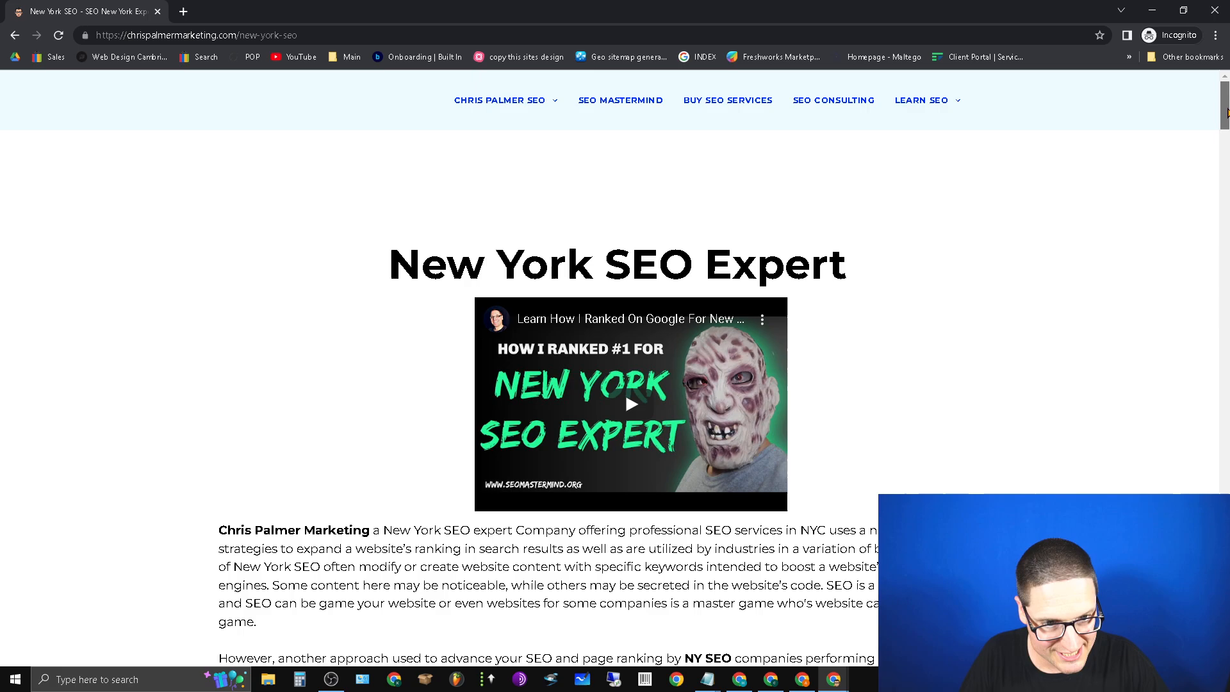
scroll(down, 3)
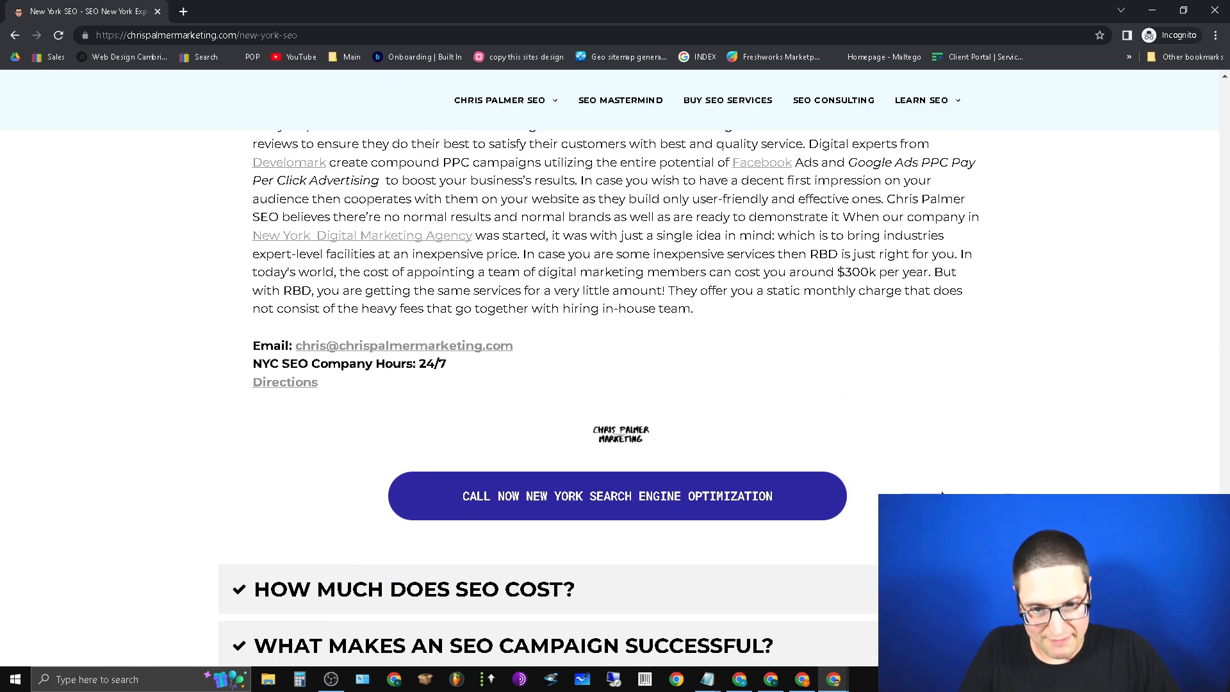
mouse_move(847, 432)
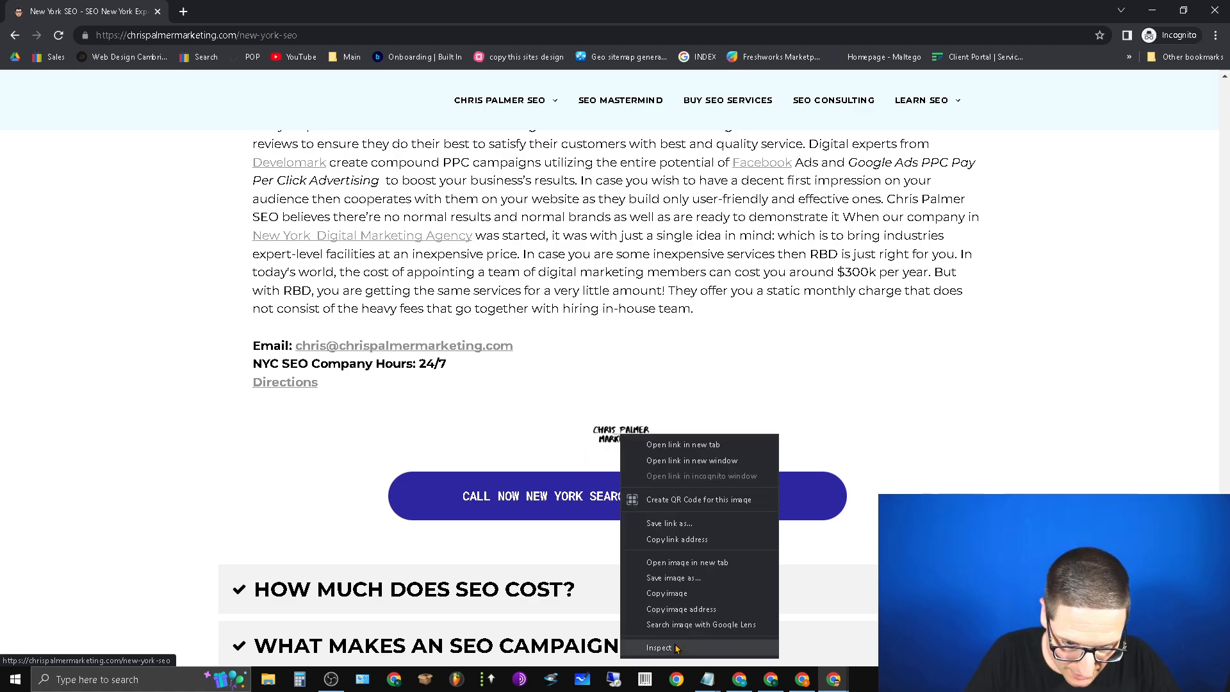
click(658, 647)
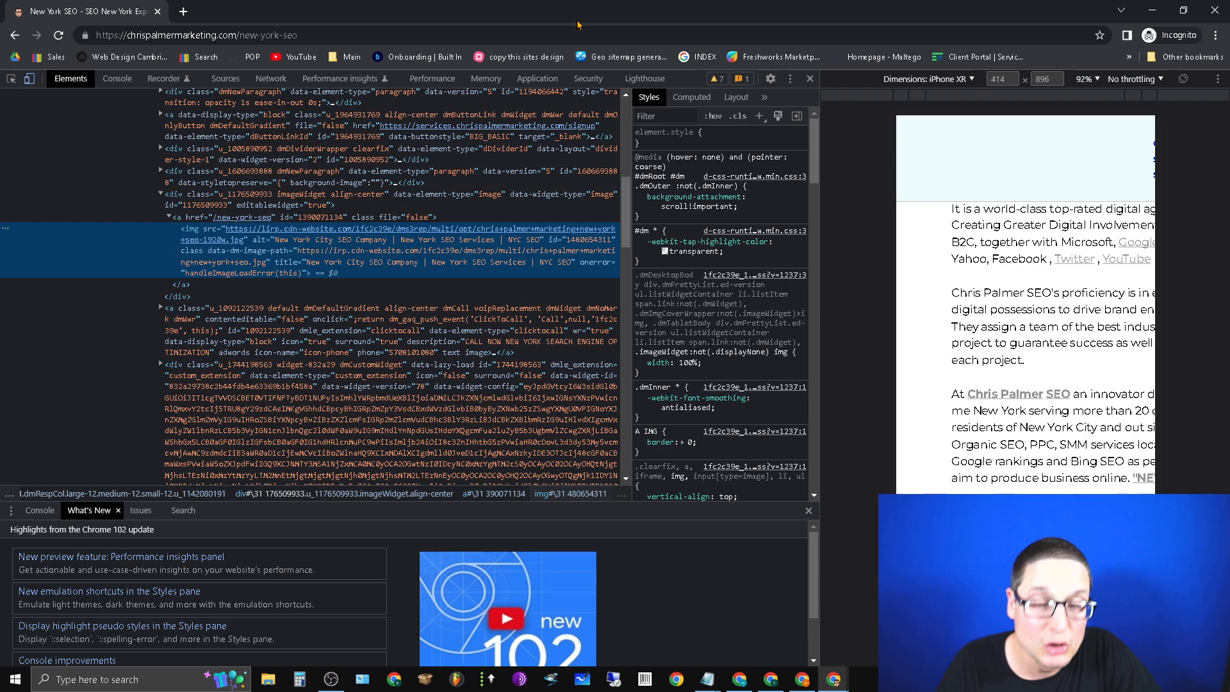
mouse_move(628, 57)
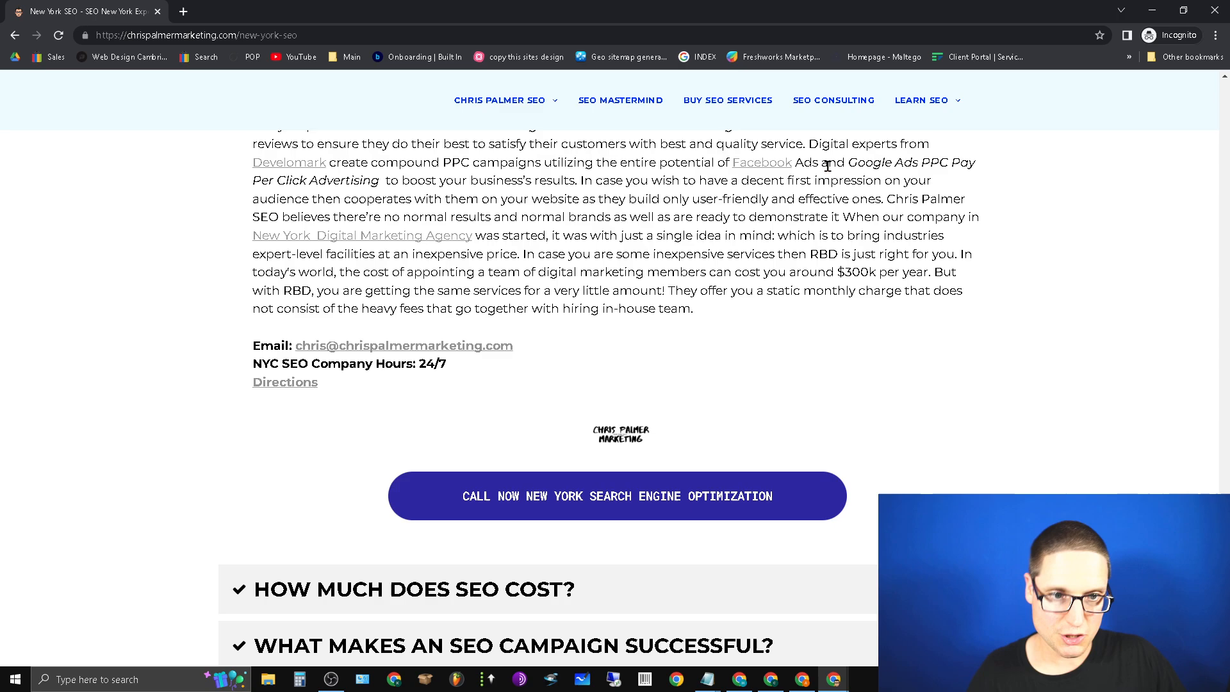
Bring up the tab's context menu to move the New York SEO Expert page to the regular window
right_click(192, 35)
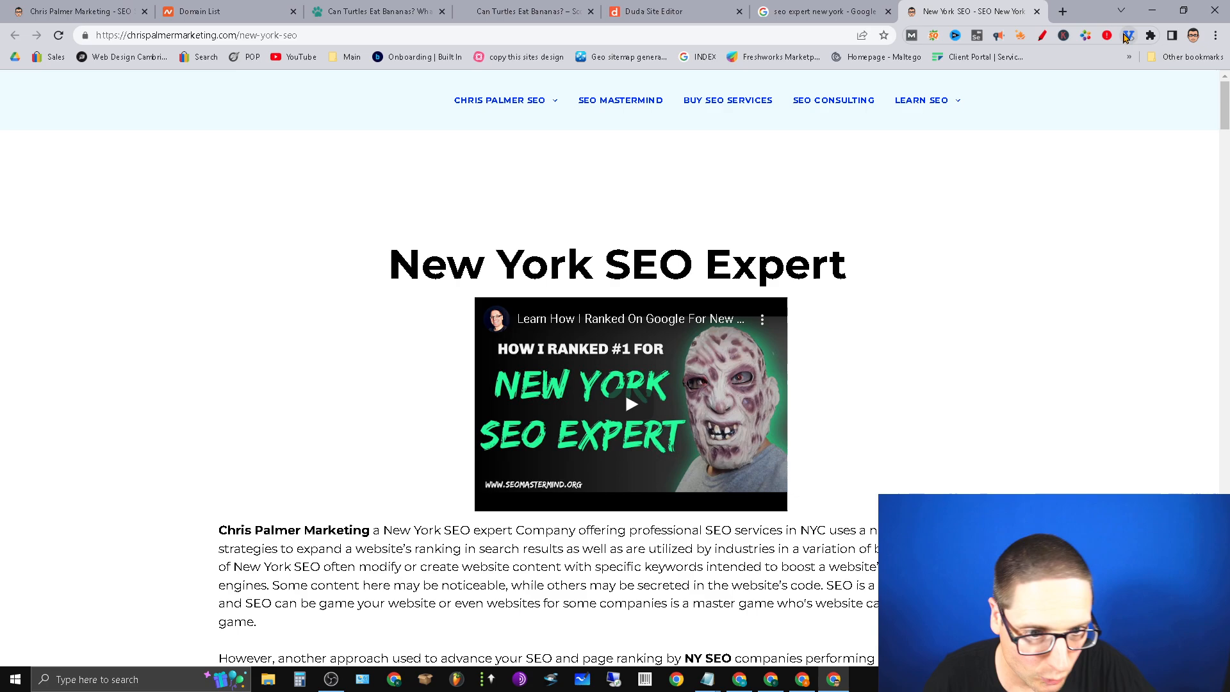
Show the page's rendered source alone by toggling the Difference comparison off, on and off again
click(1127, 36)
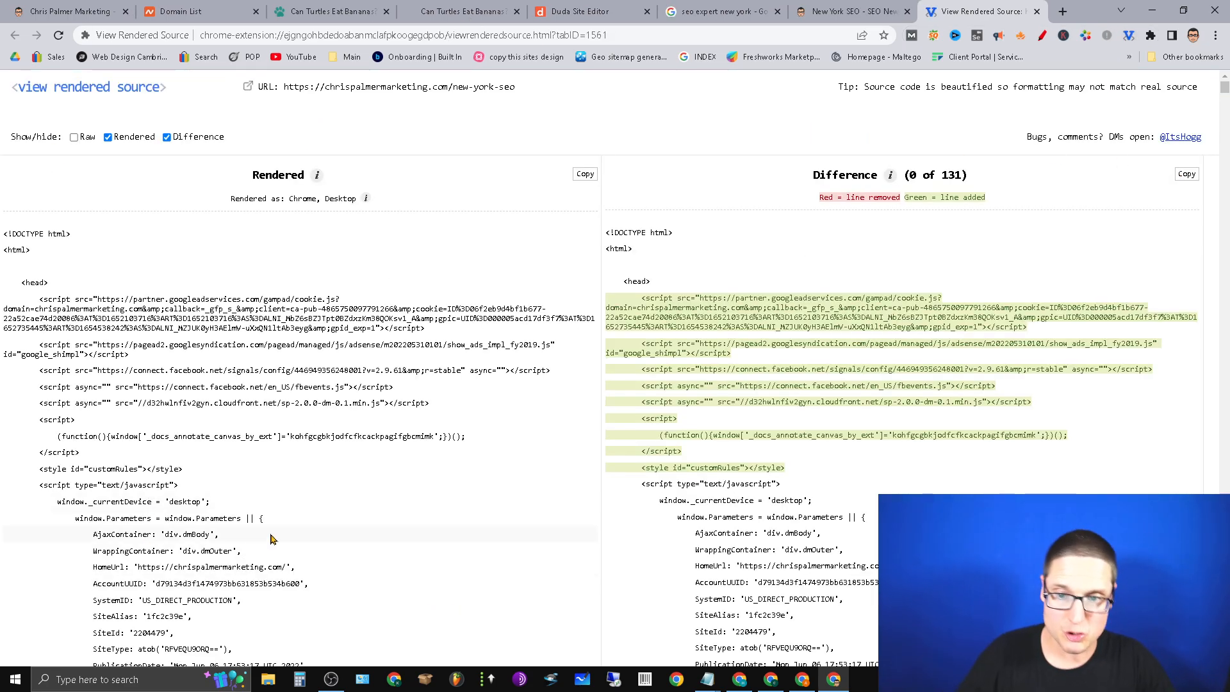
mouse_move(934, 232)
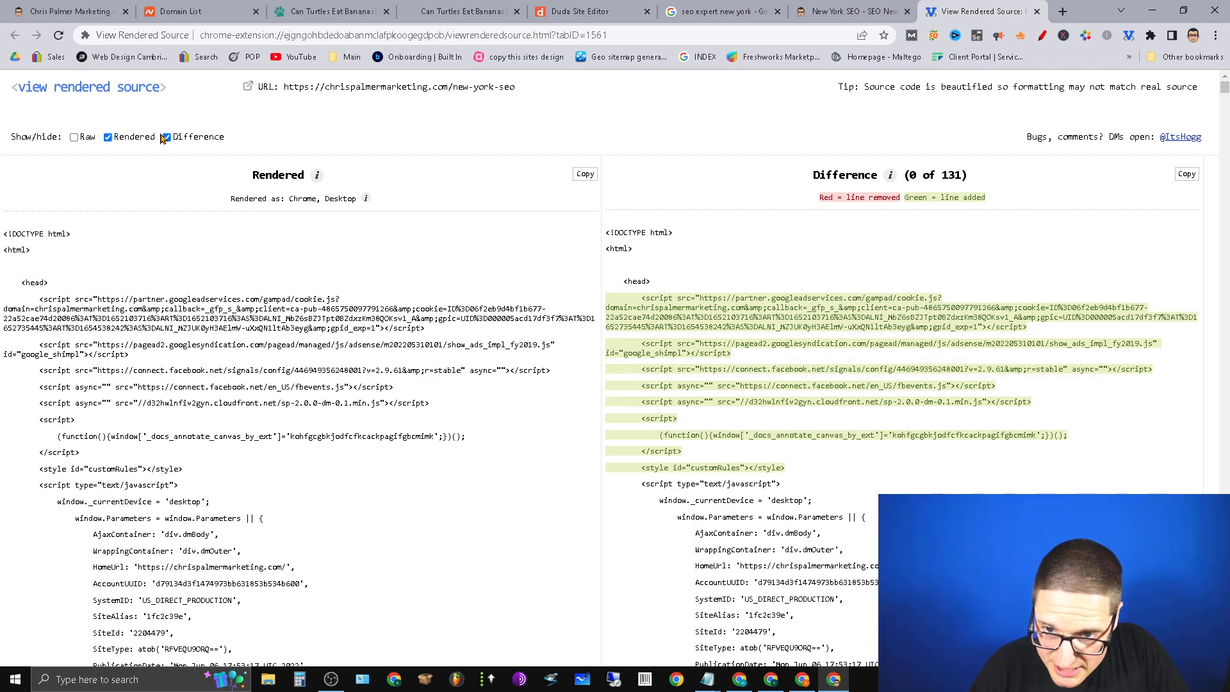
click(166, 137)
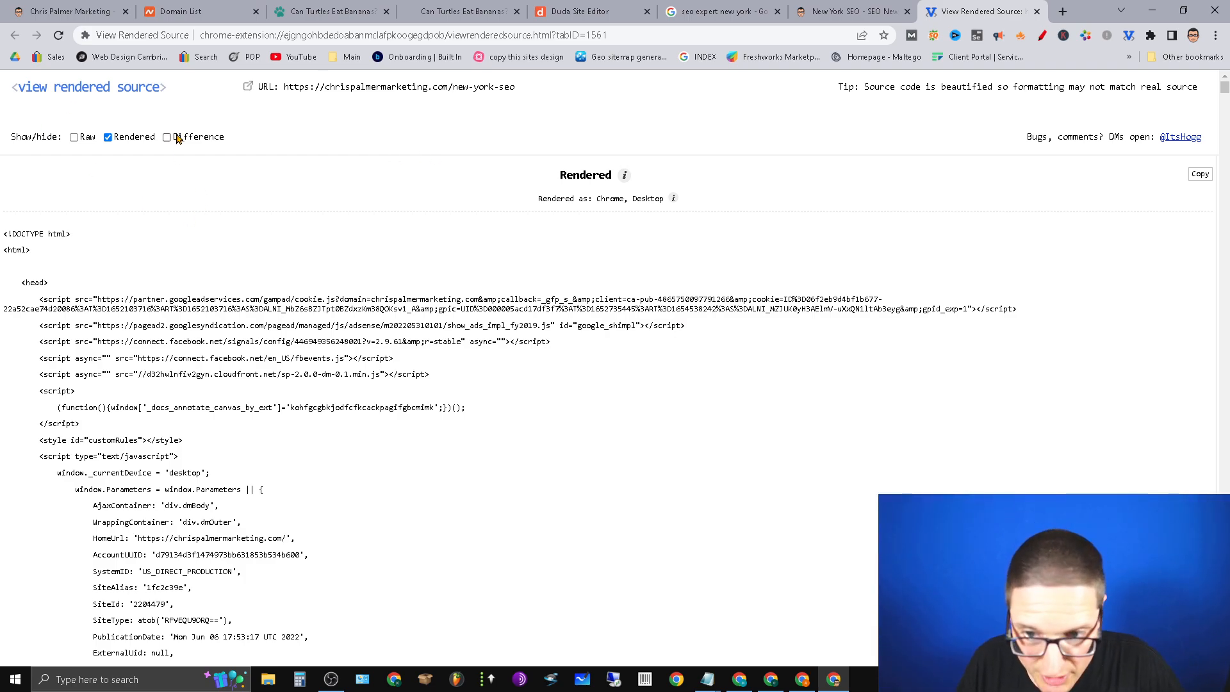
click(167, 137)
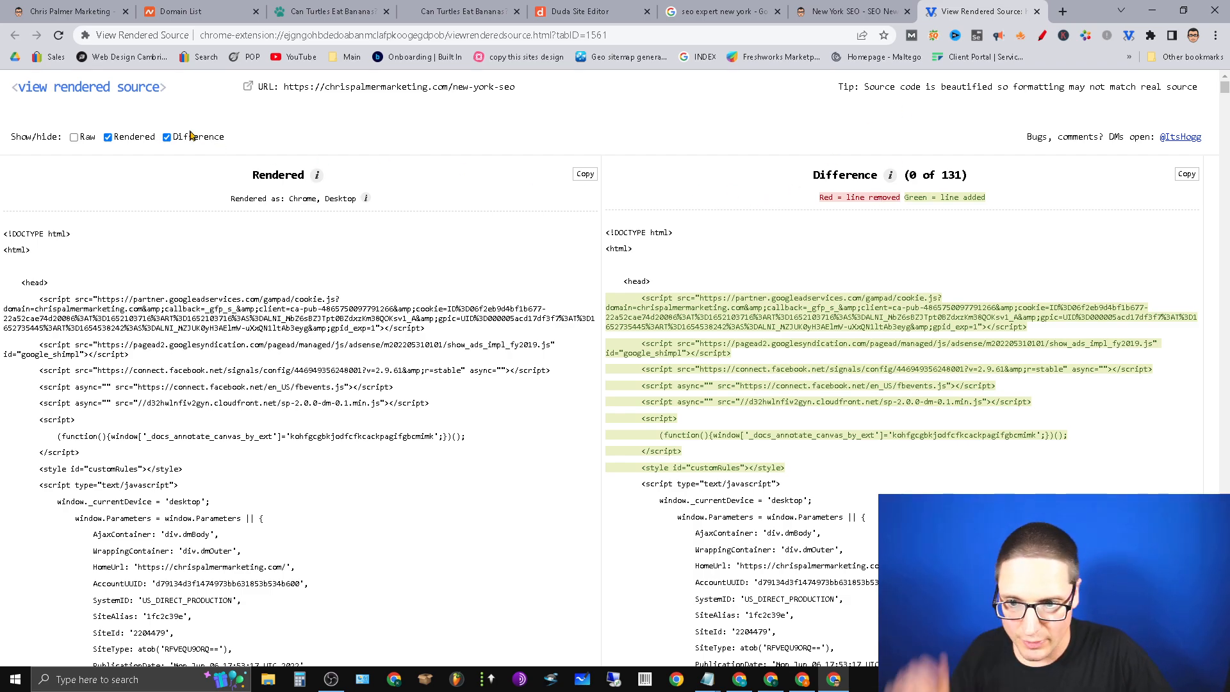
click(166, 137)
text(alt)
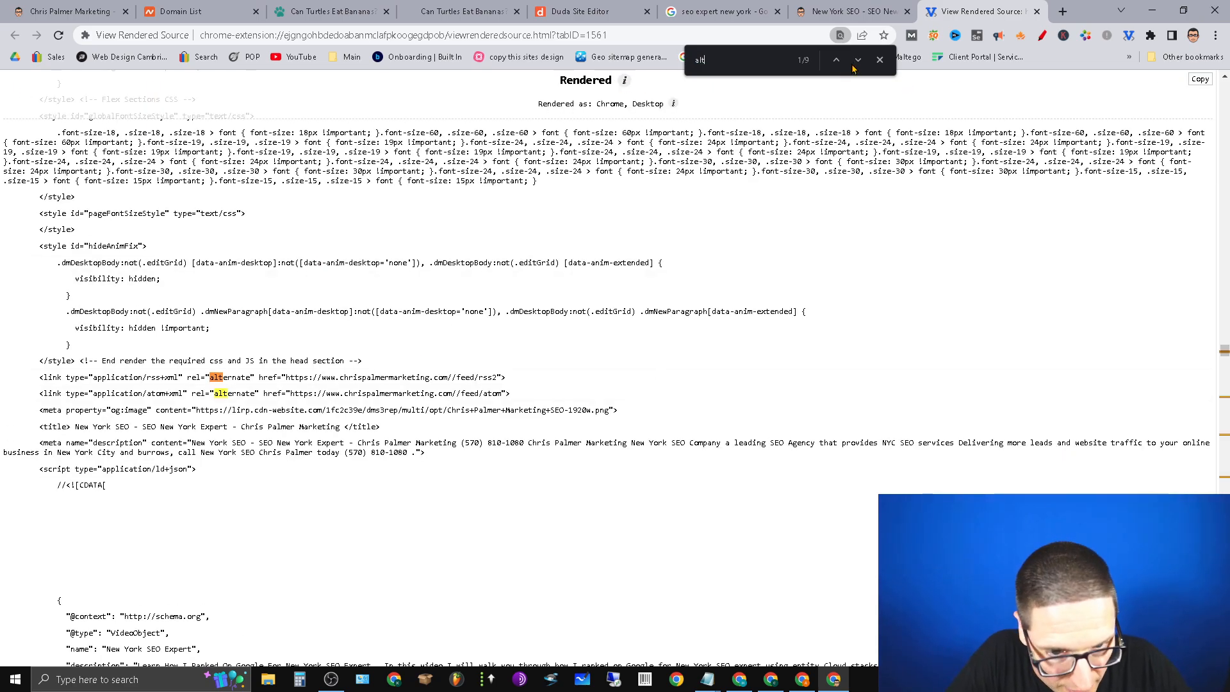
Step through 'alt' matches until the image tag's alt text is reached, then bring up Microsoft Whiteboard
click(836, 61)
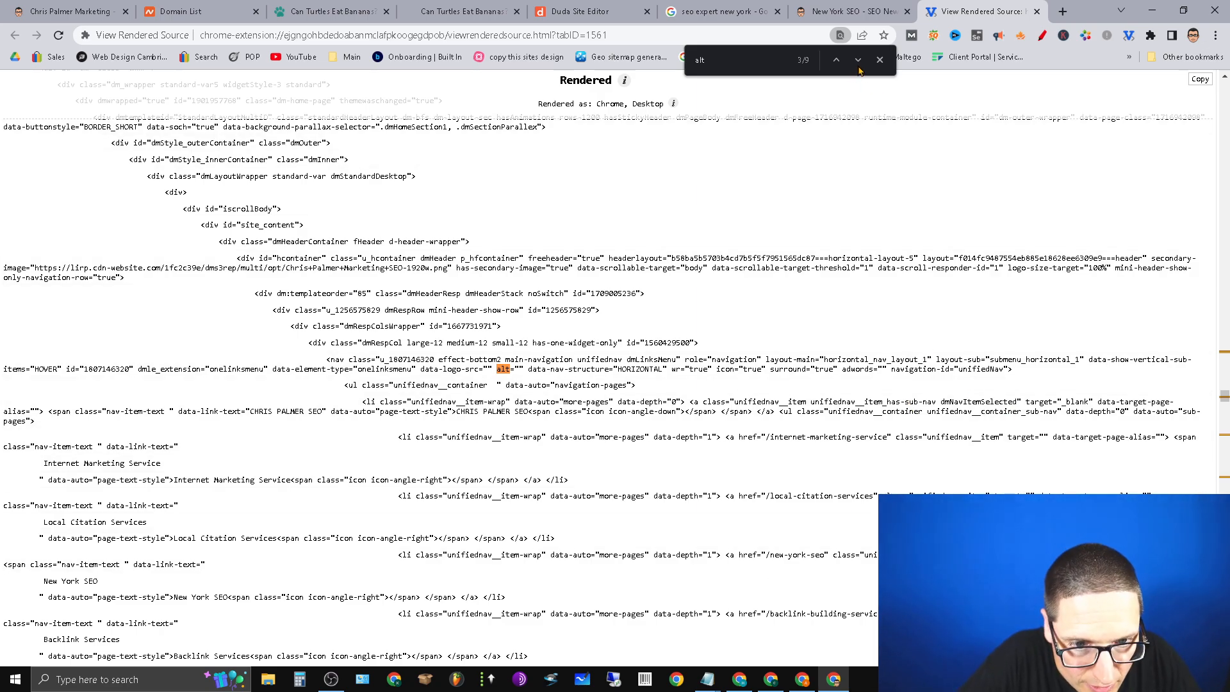
click(835, 60)
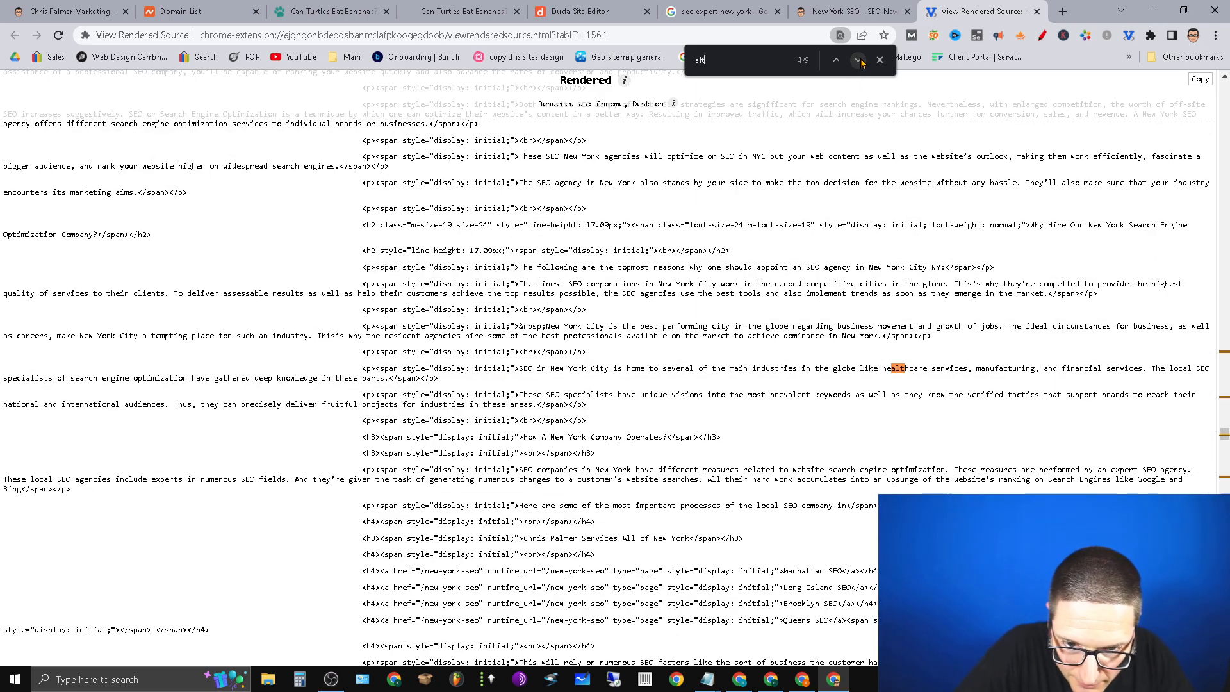
click(835, 61)
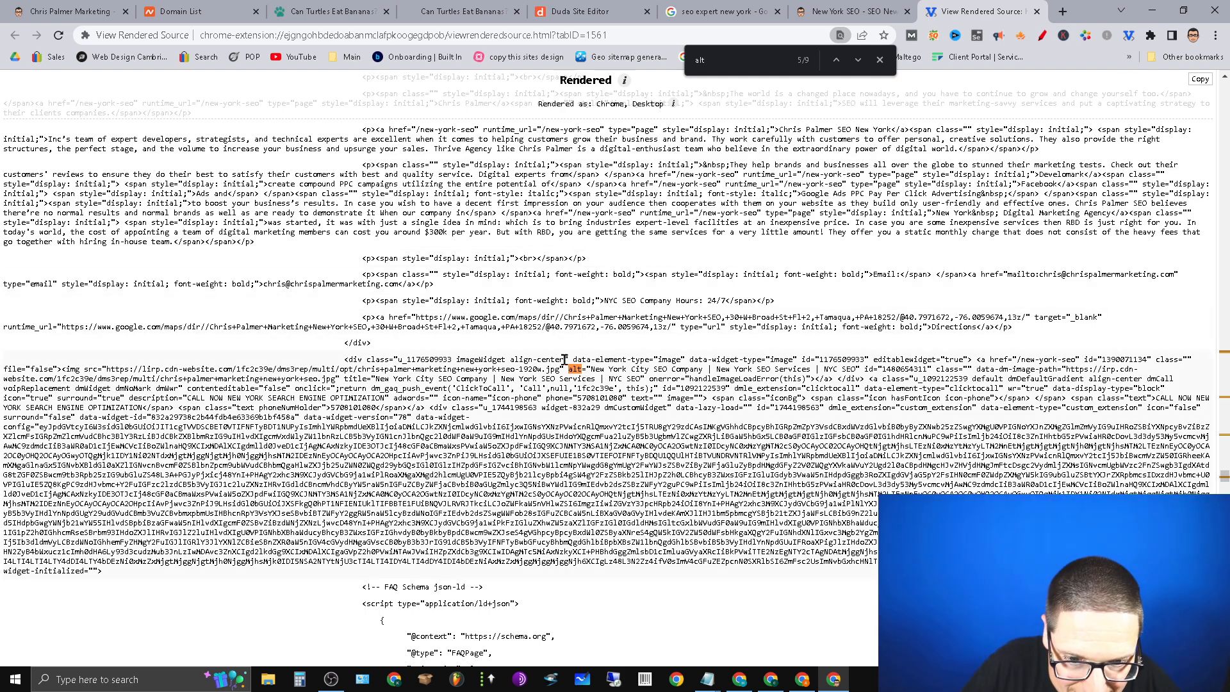
mouse_move(526, 656)
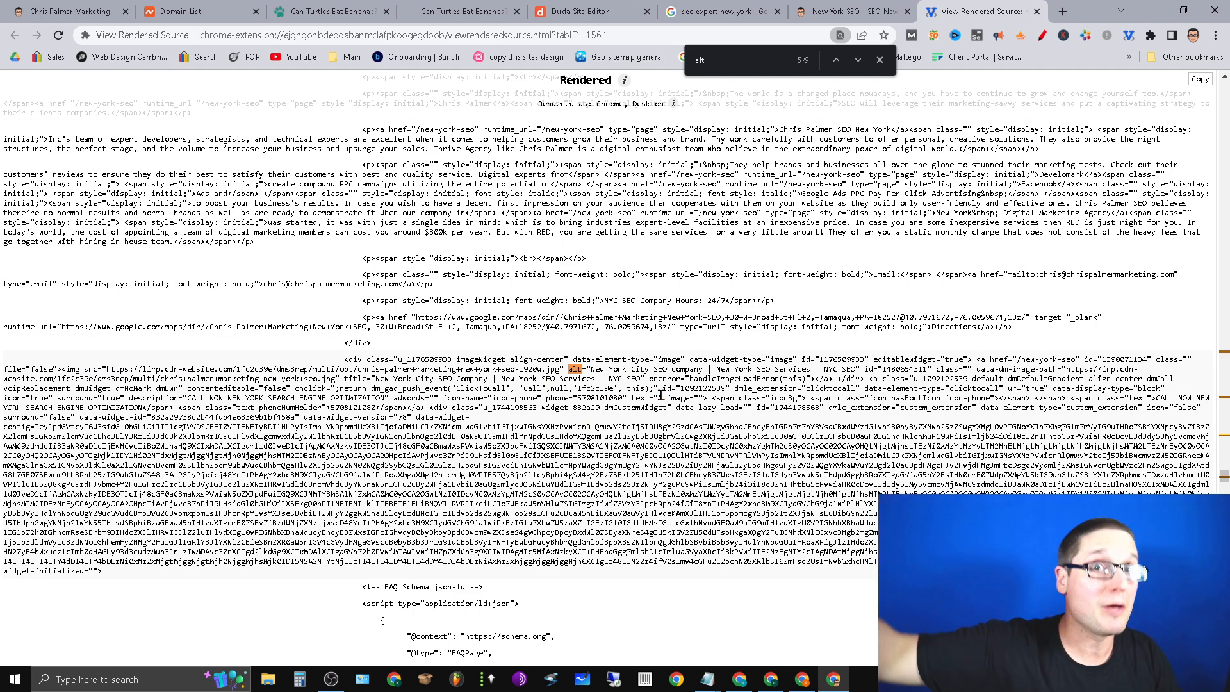
mouse_move(679, 513)
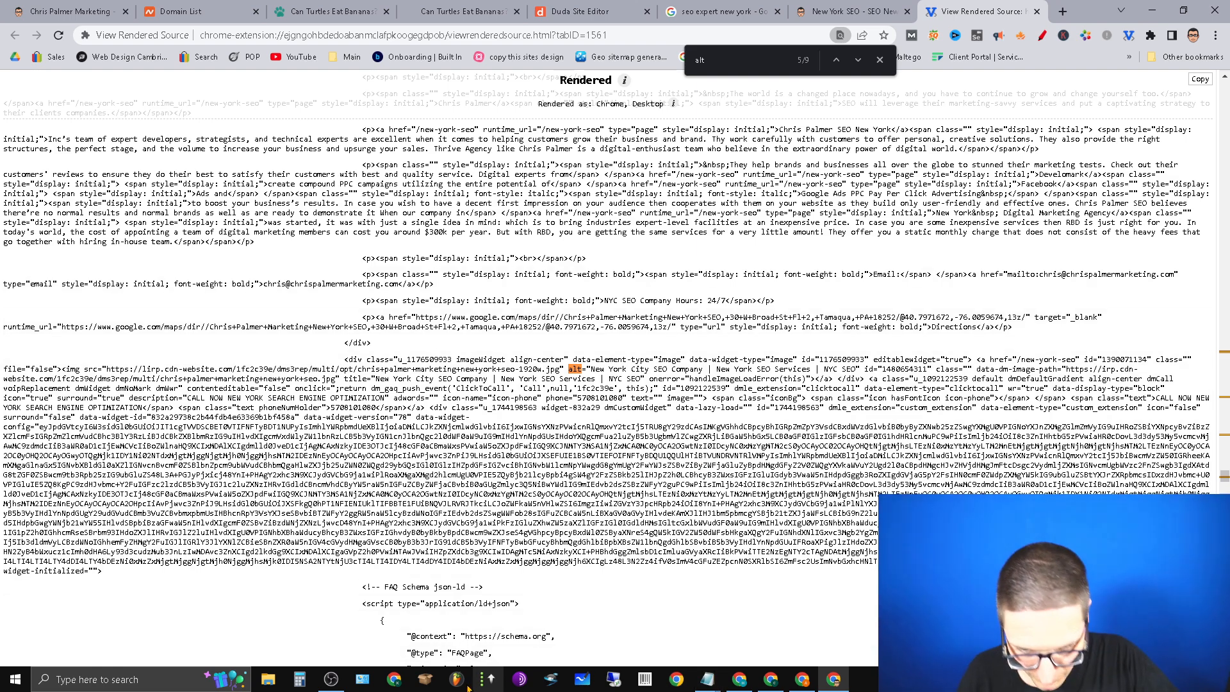
click(581, 679)
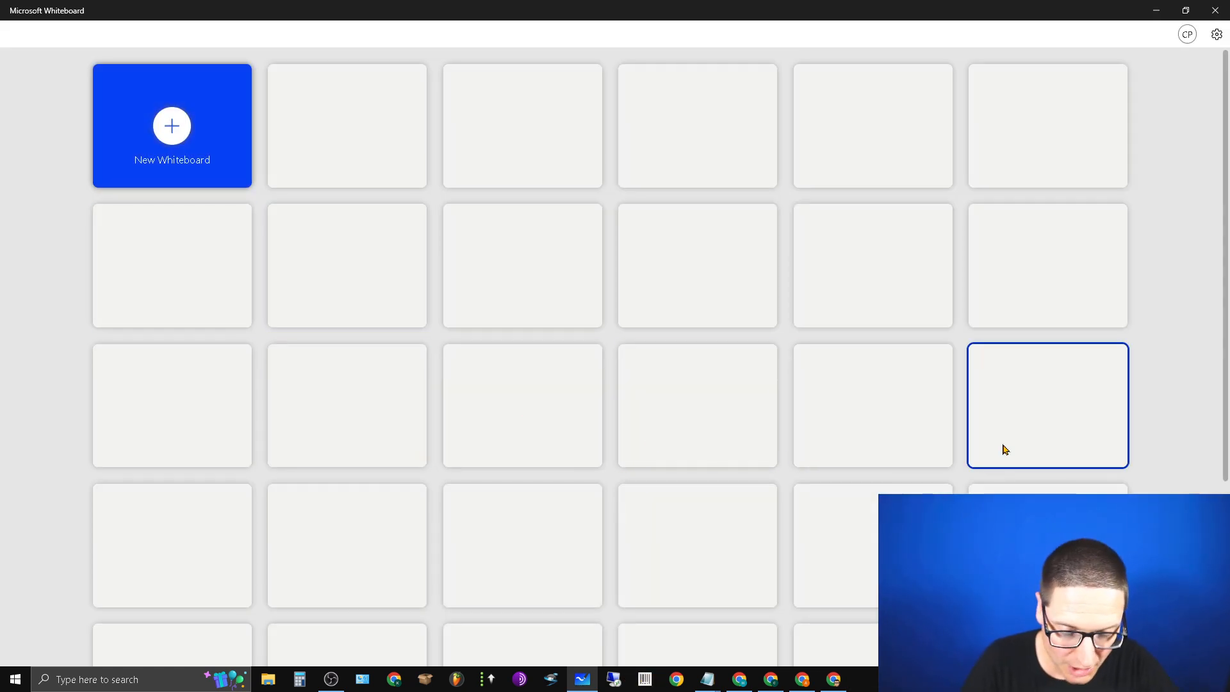
On a new whiteboard write tip 1: title of the video has your keywords and is descriptive
click(1046, 405)
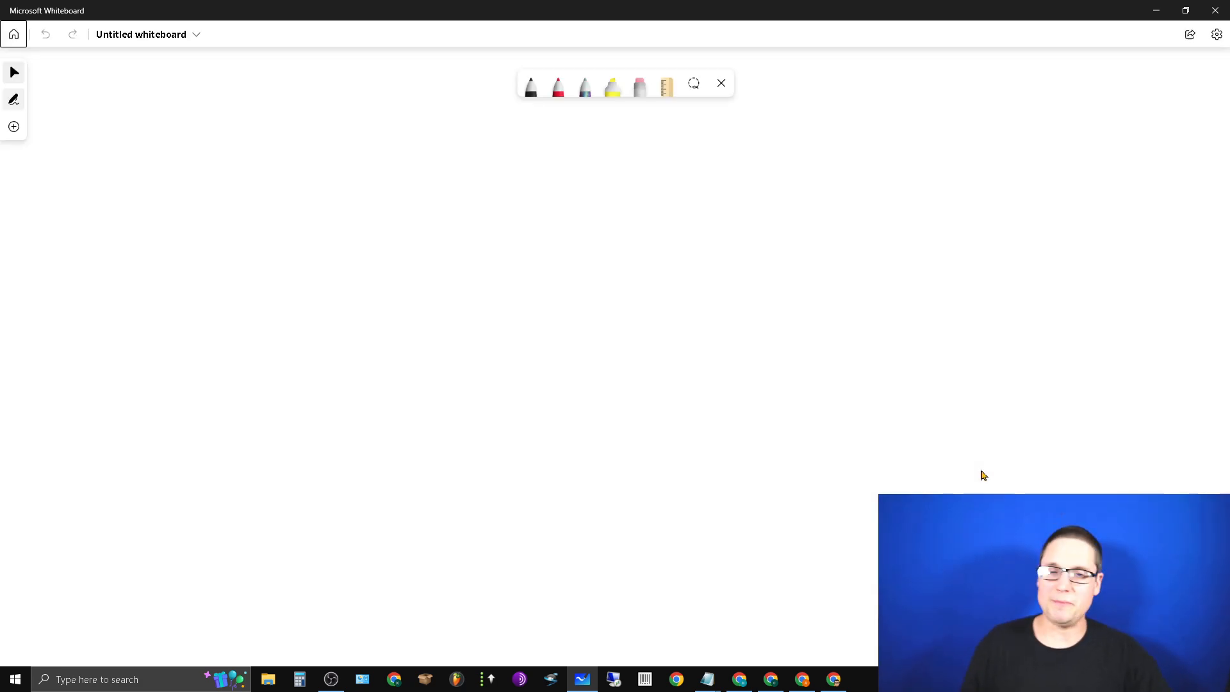
mouse_move(13, 34)
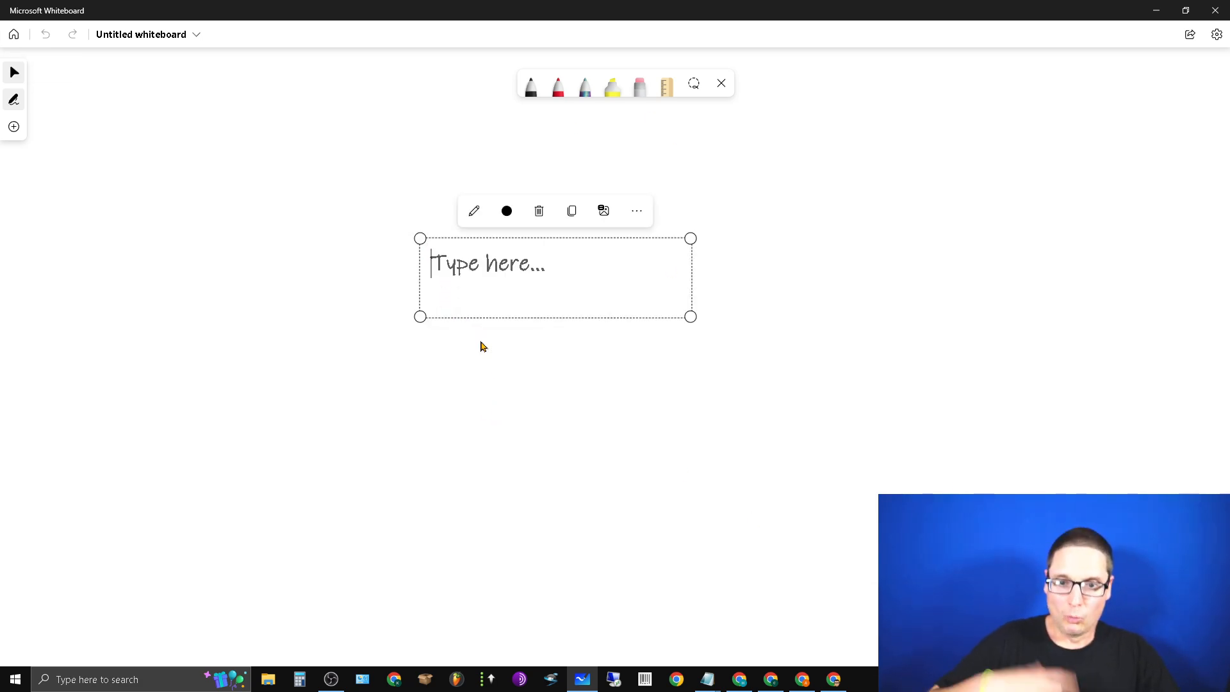
text(1. title)
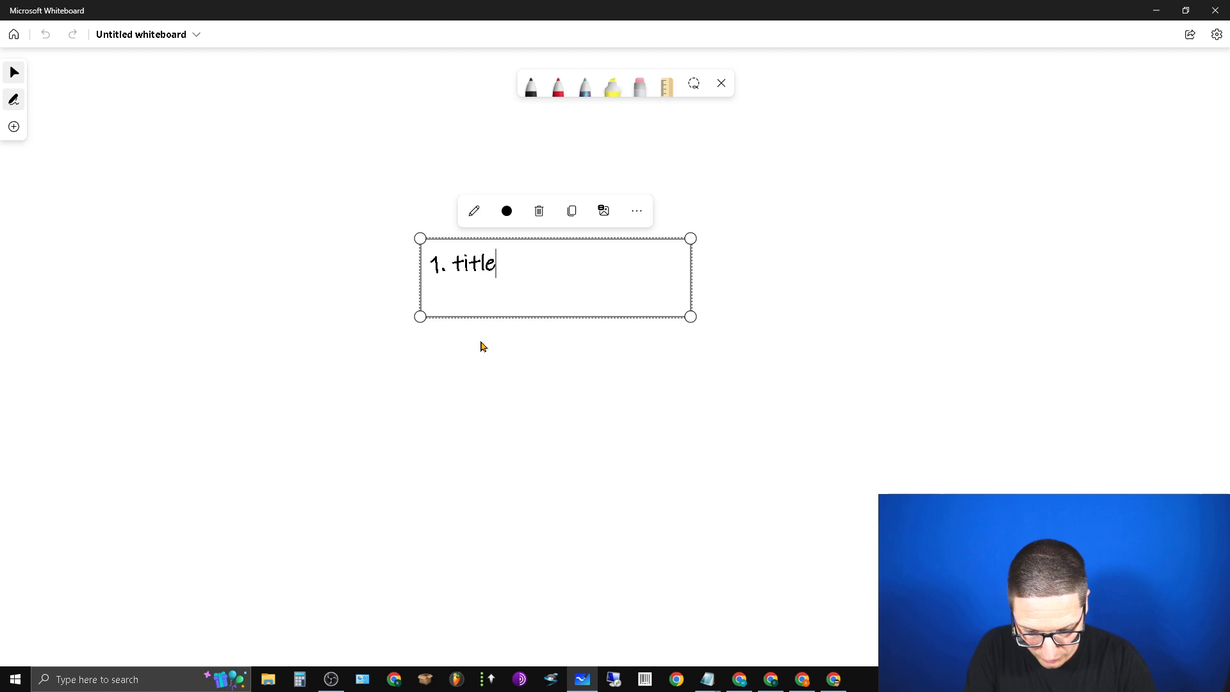
text(of the video)
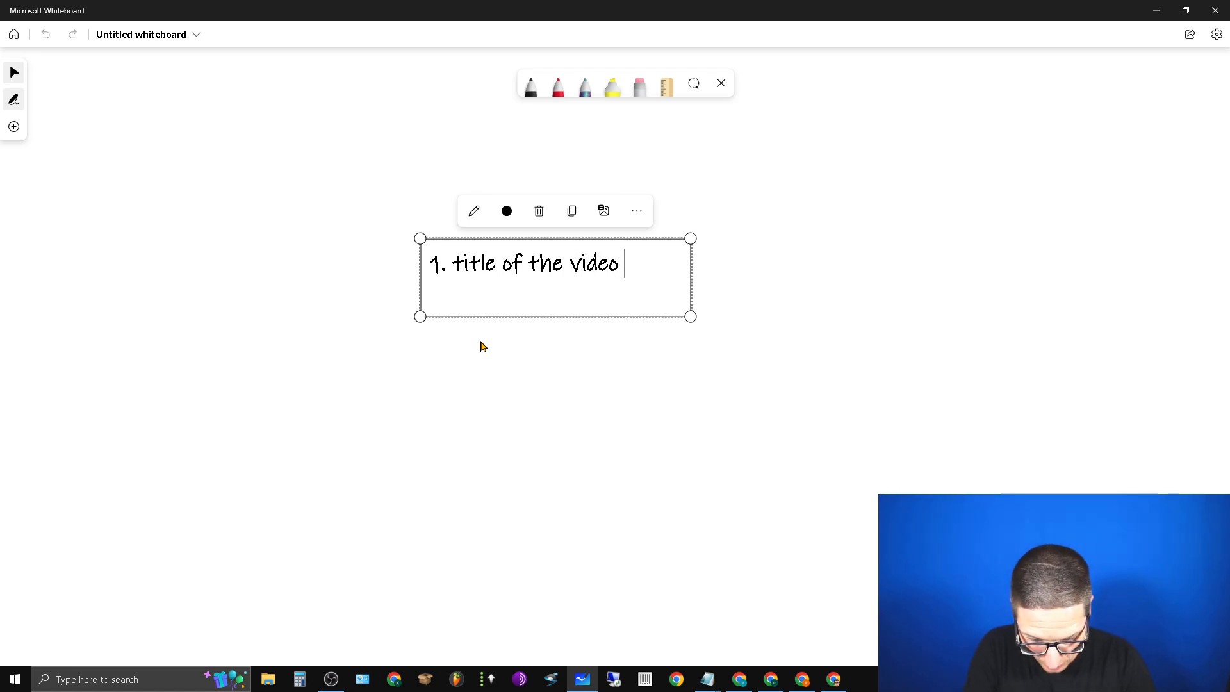
text(have your ke)
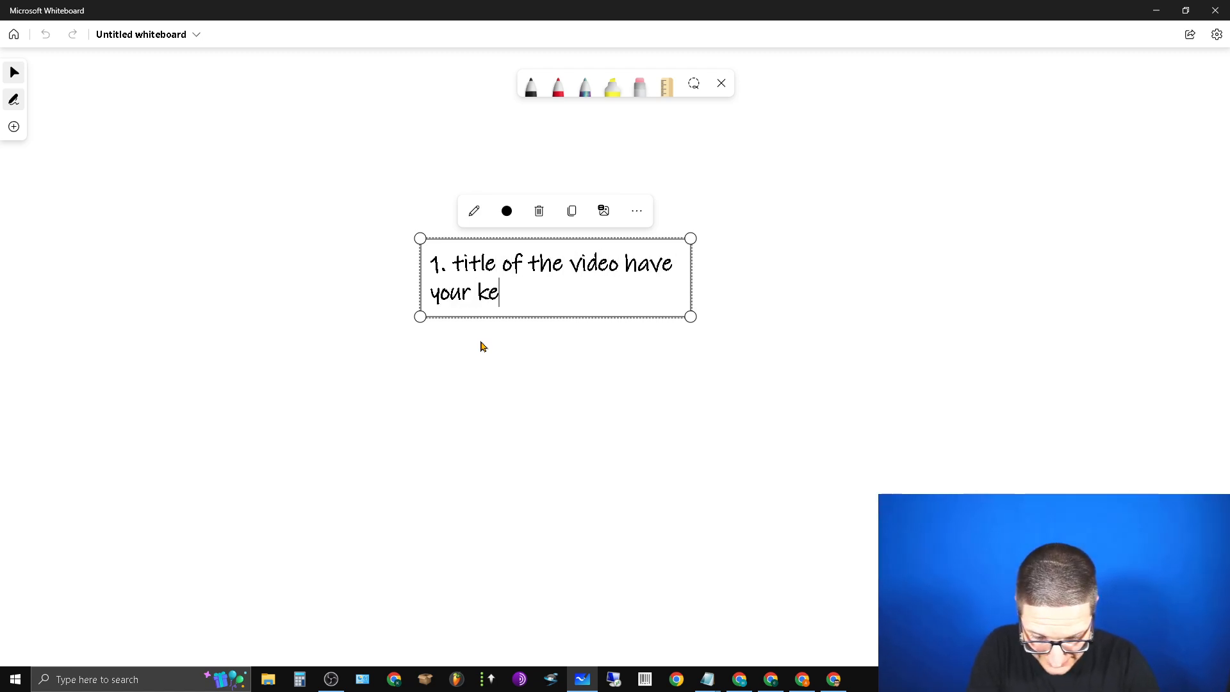
text(ywords and be)
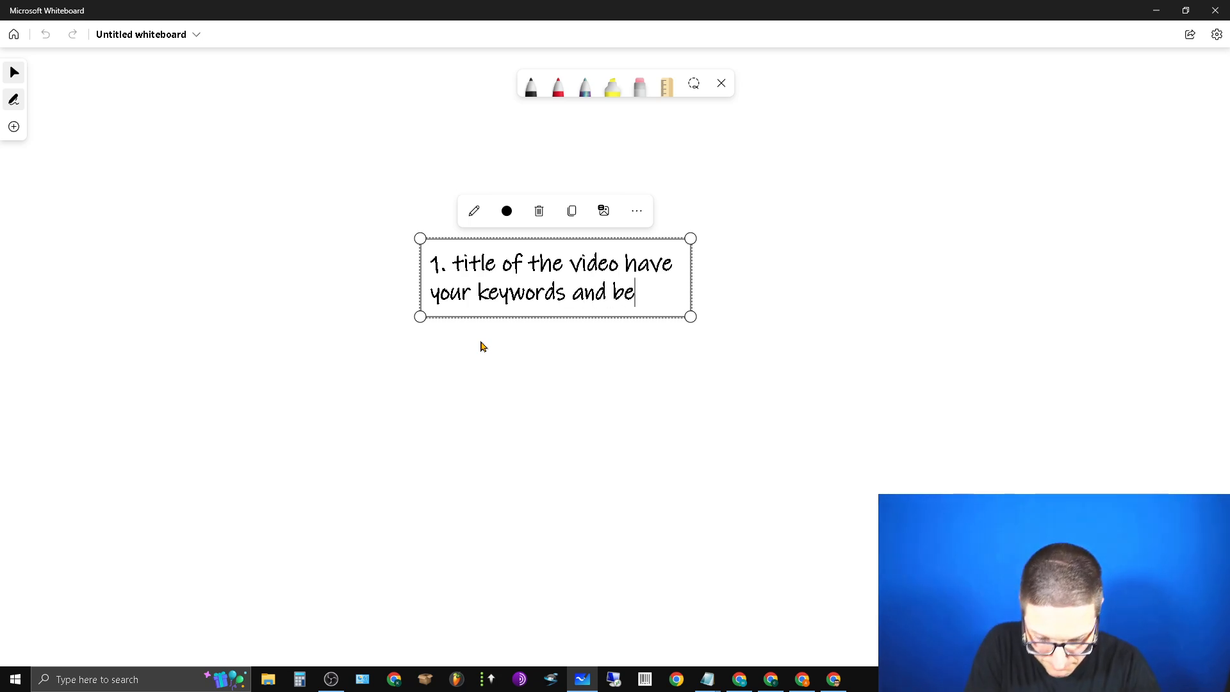
text(descripti)
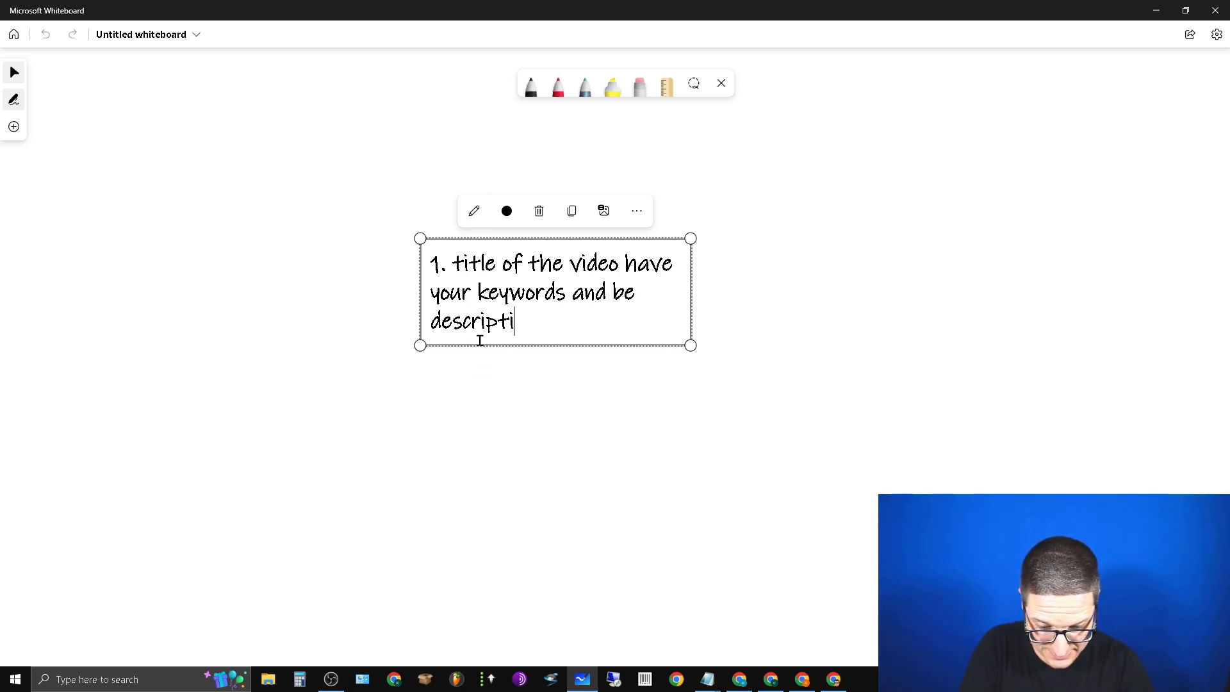
text(ve)
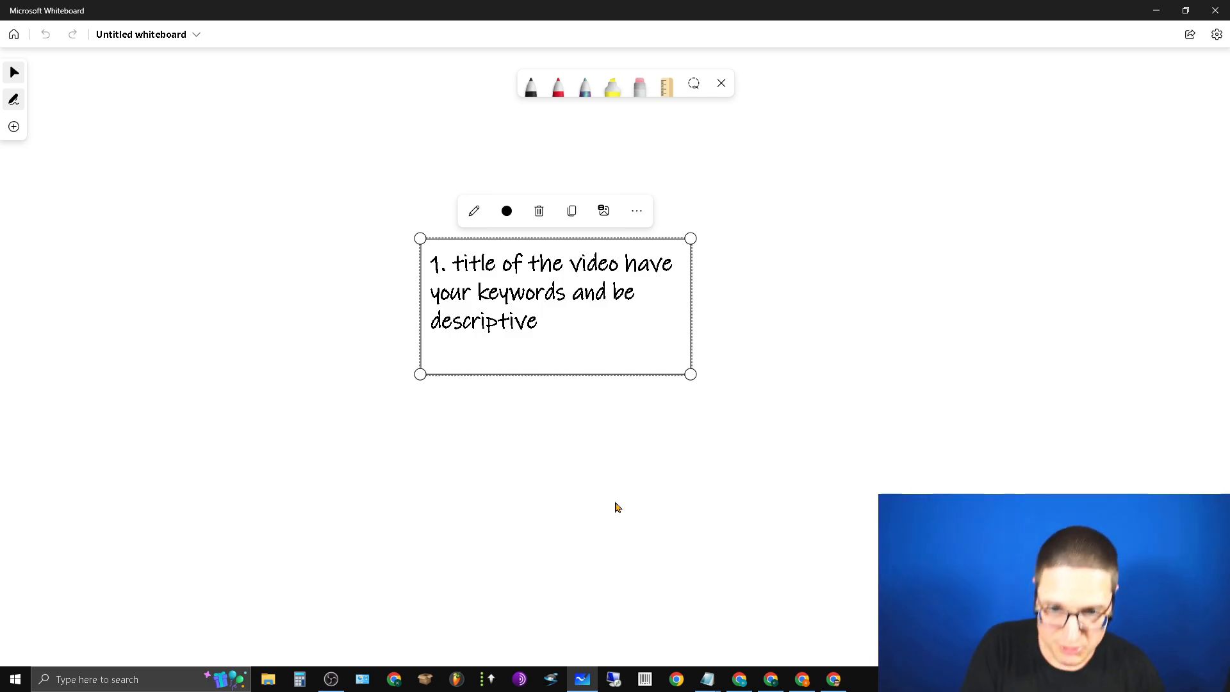
Add tip 2 'use multiple keywords / variations' and begin item 3
text(2. use)
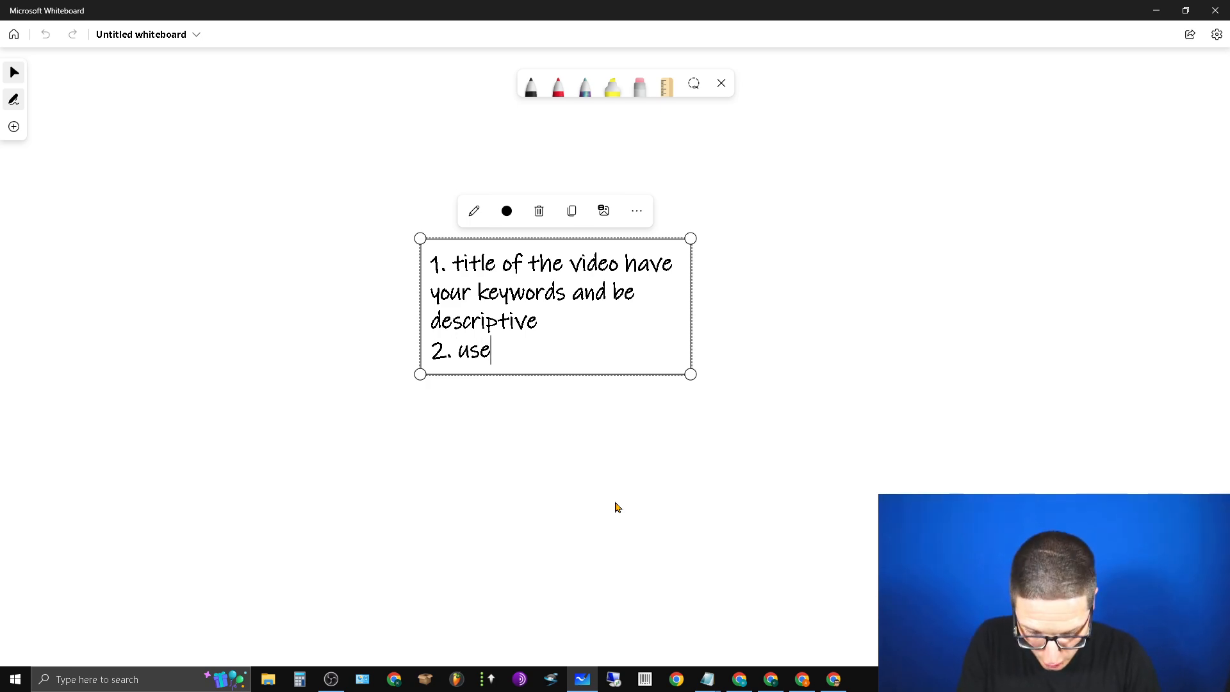
text(multiple keywor)
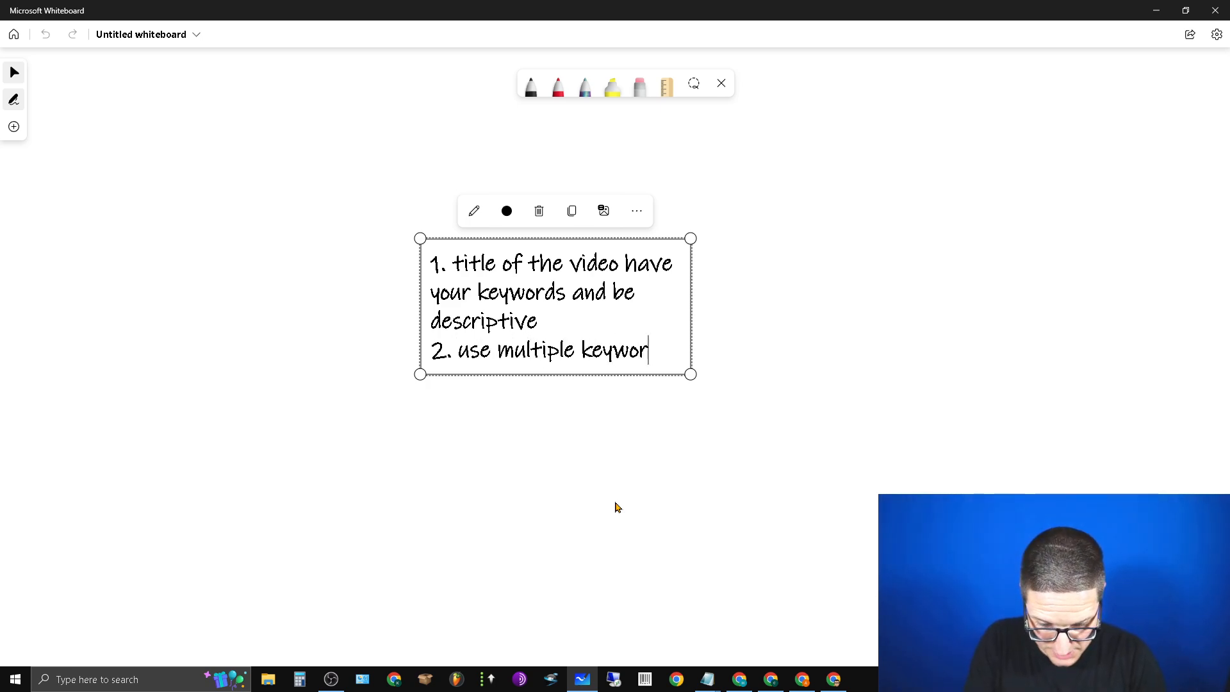
text(ds / varia)
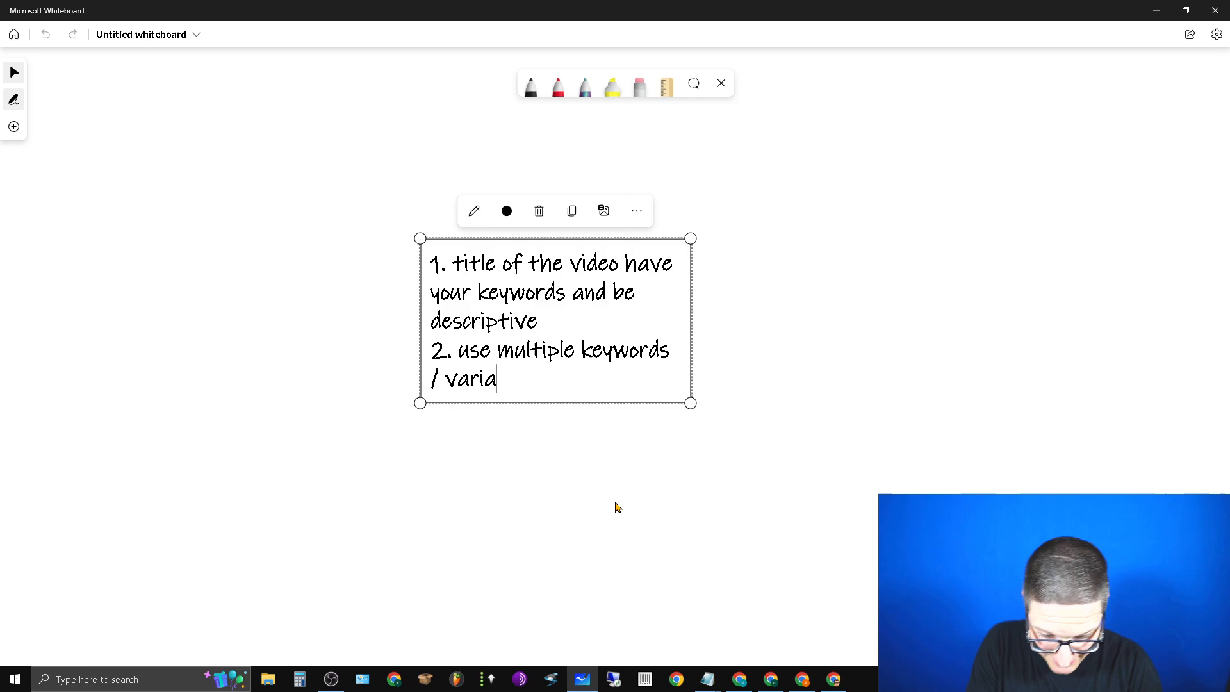
text(tions)
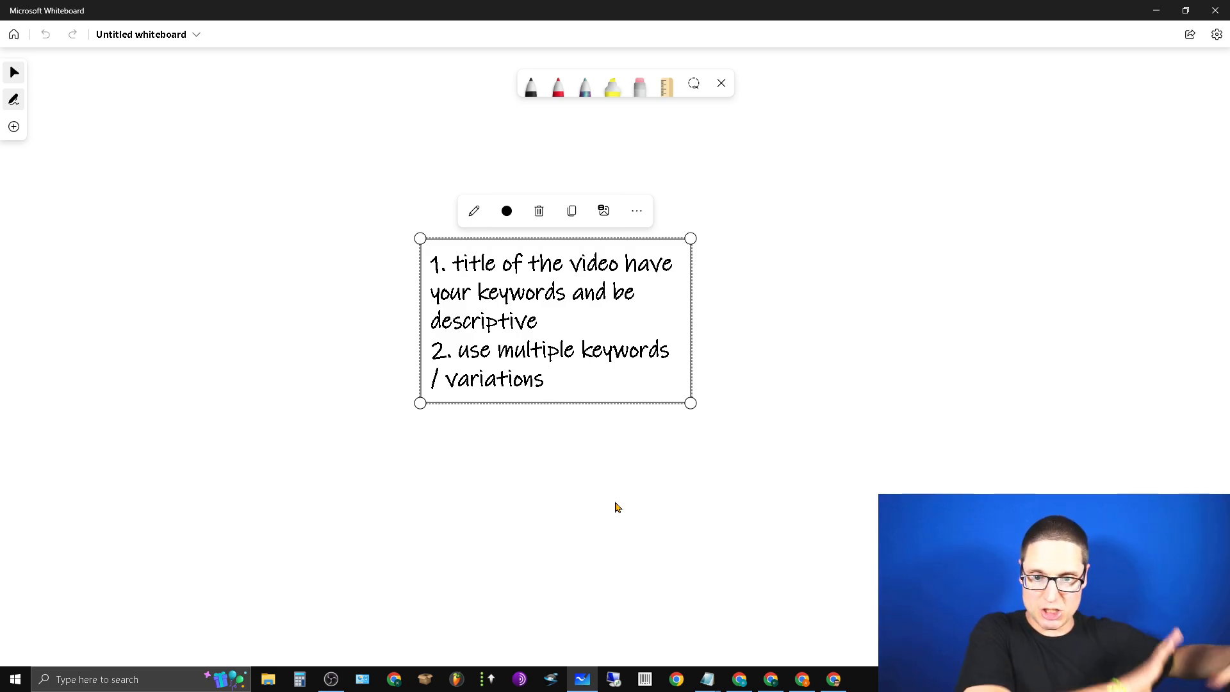
text(3.)
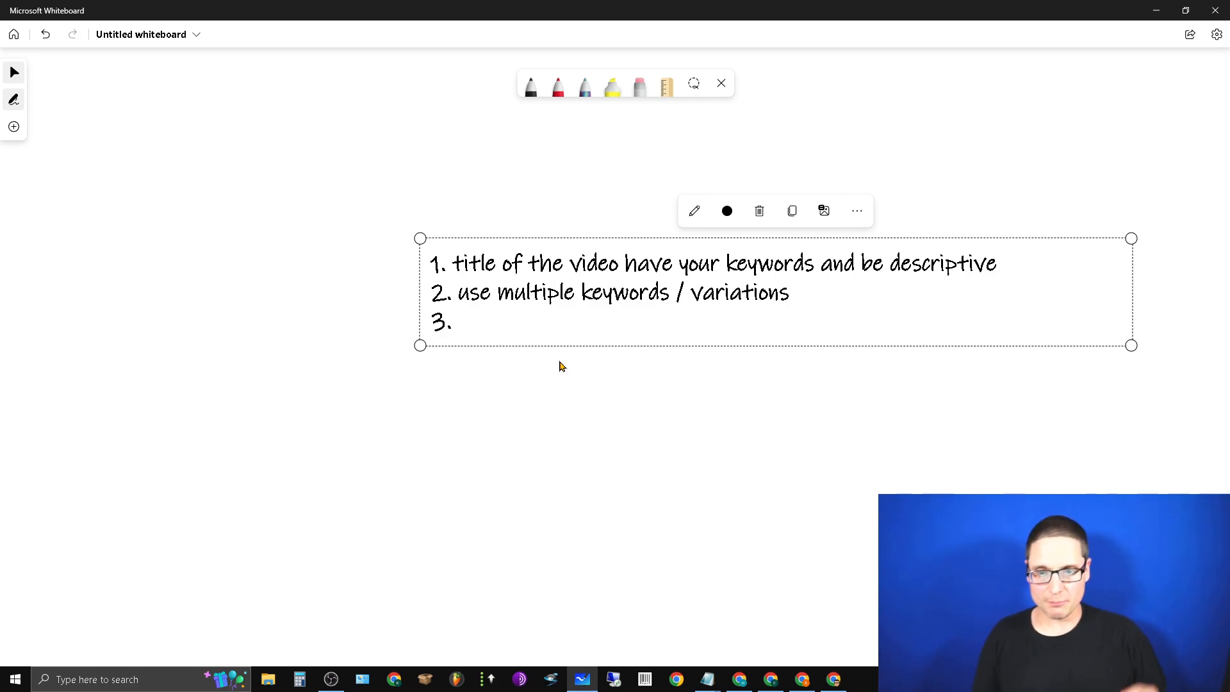
Finish tip 3: Add 100's words / keywords to your alt text
text(U)
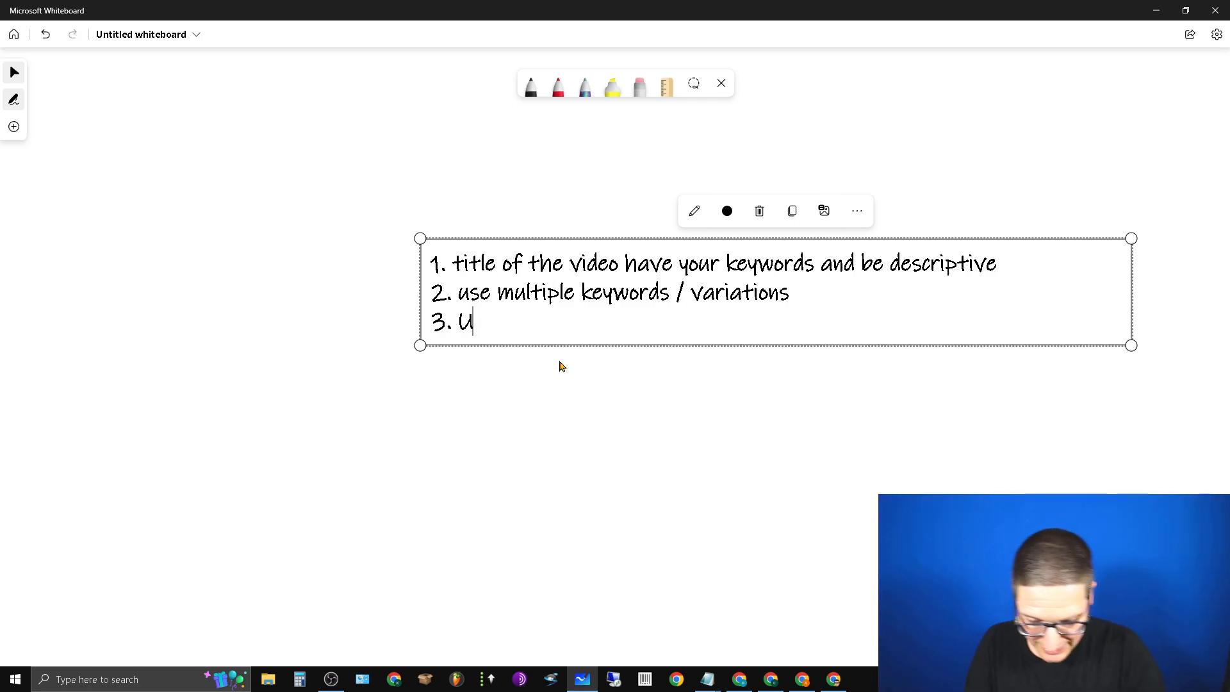
text(A)
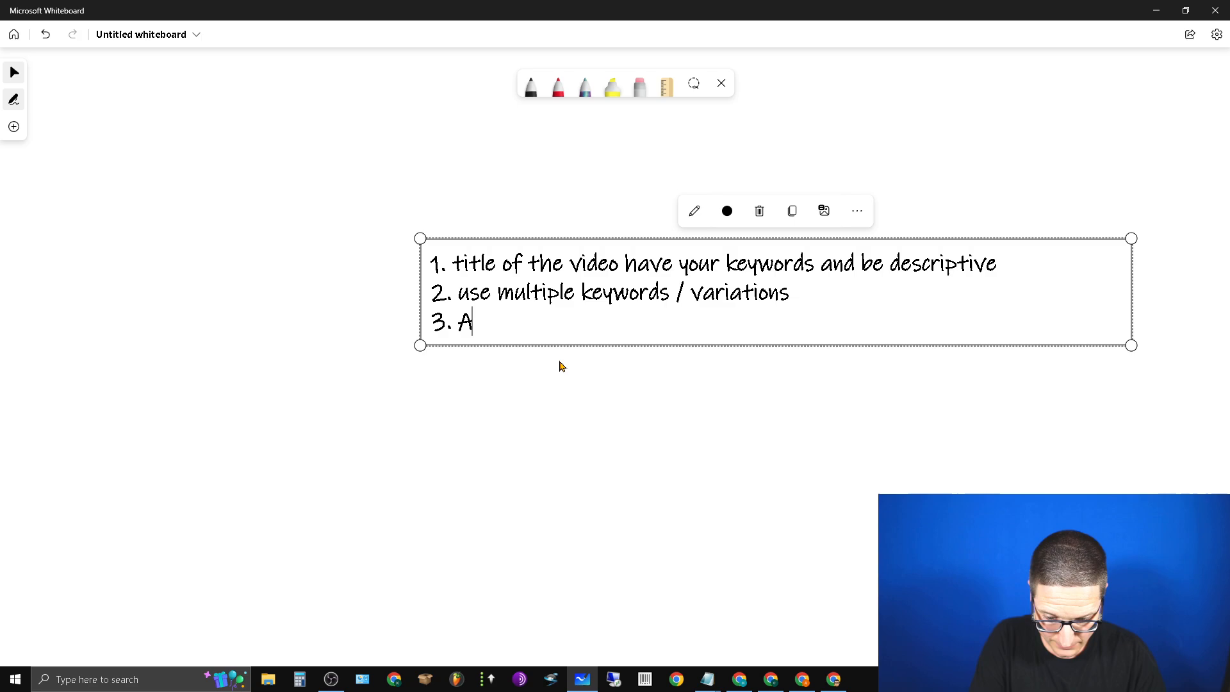
text(dd 100)
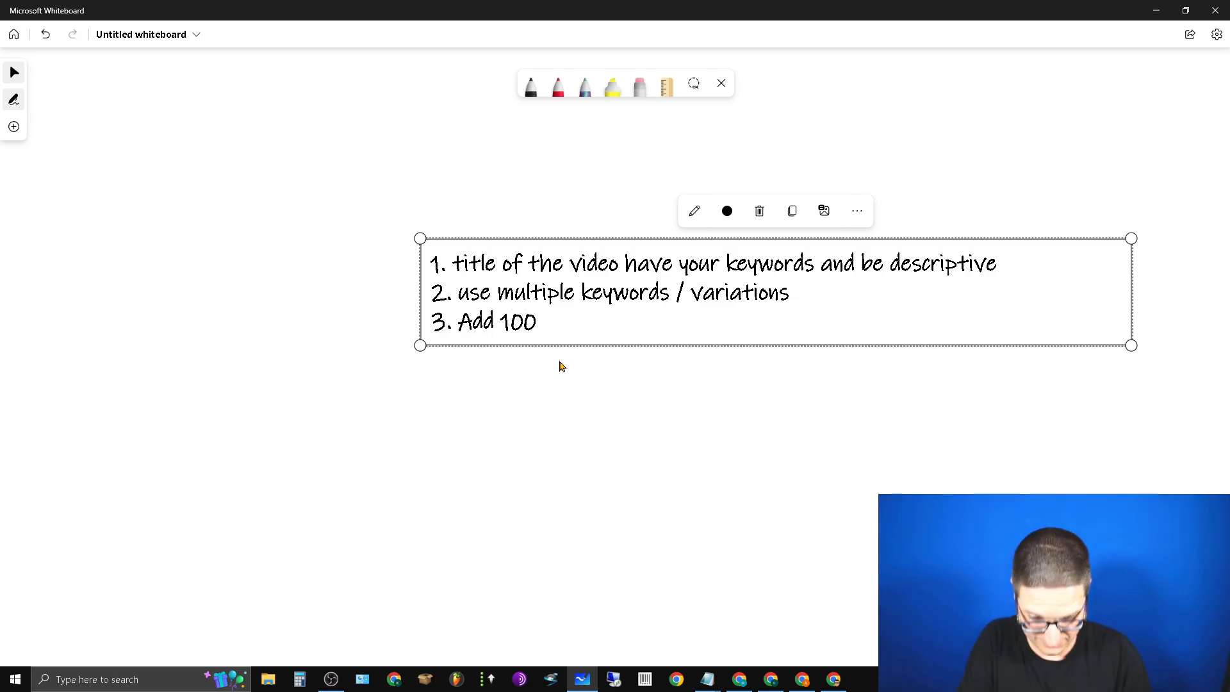
text('s)
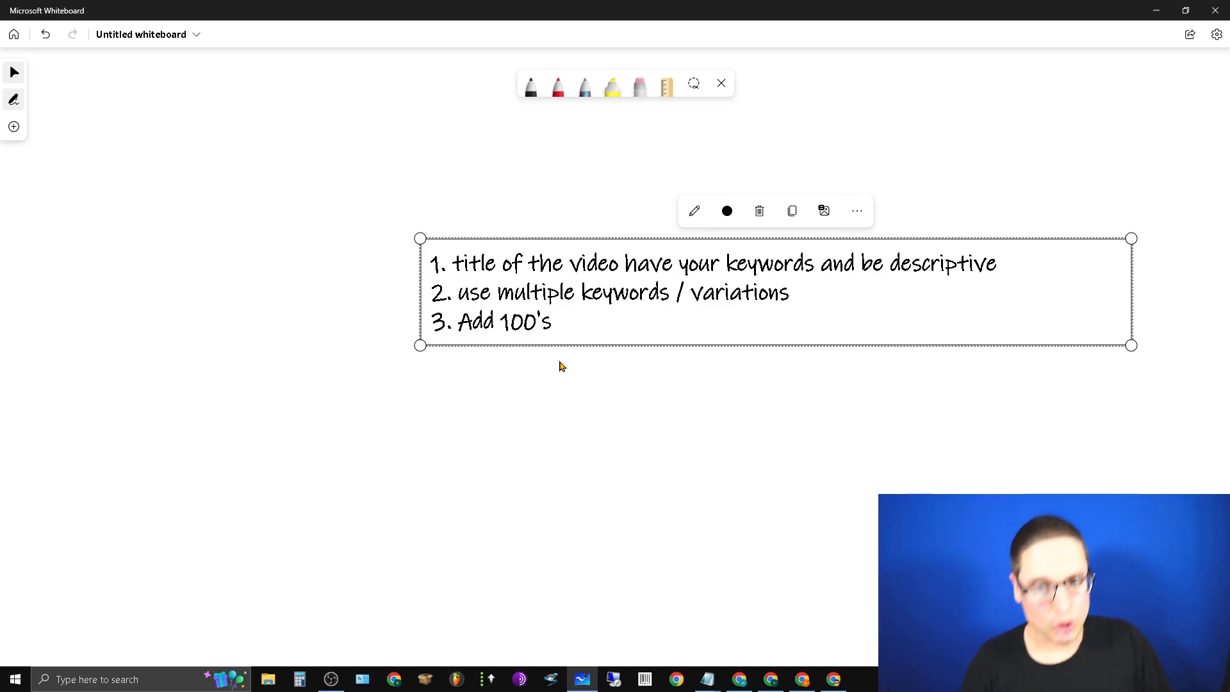
text(wor)
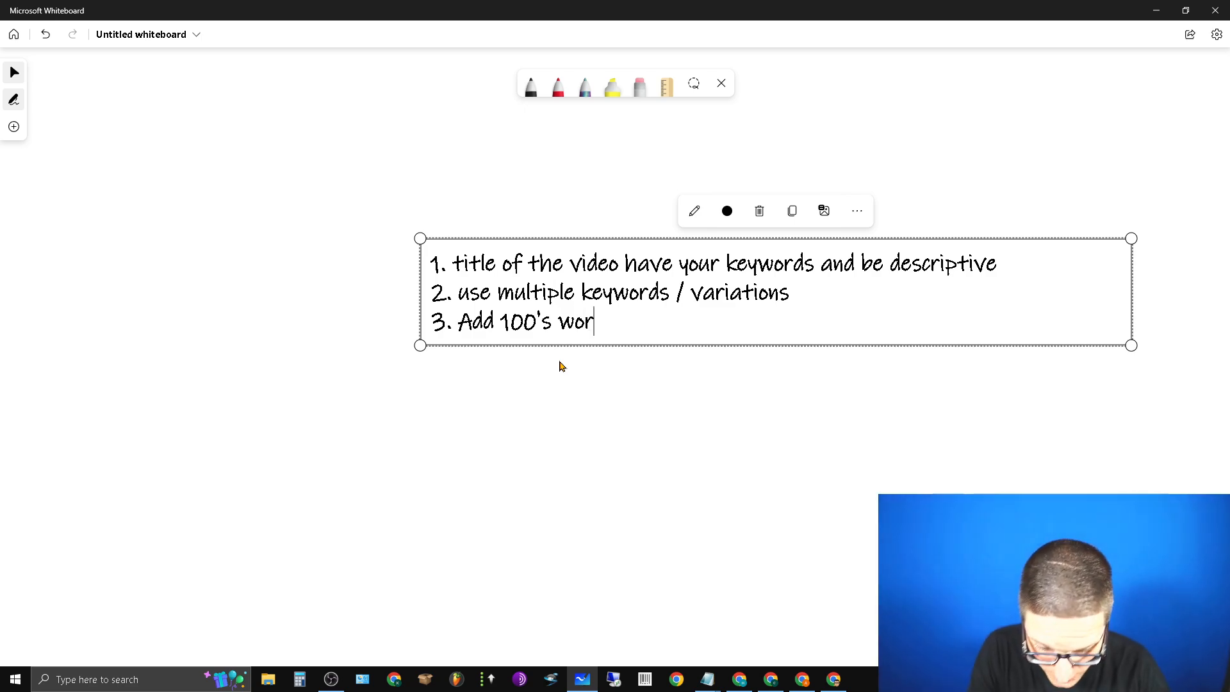
text(ds / keywords to your alt text)
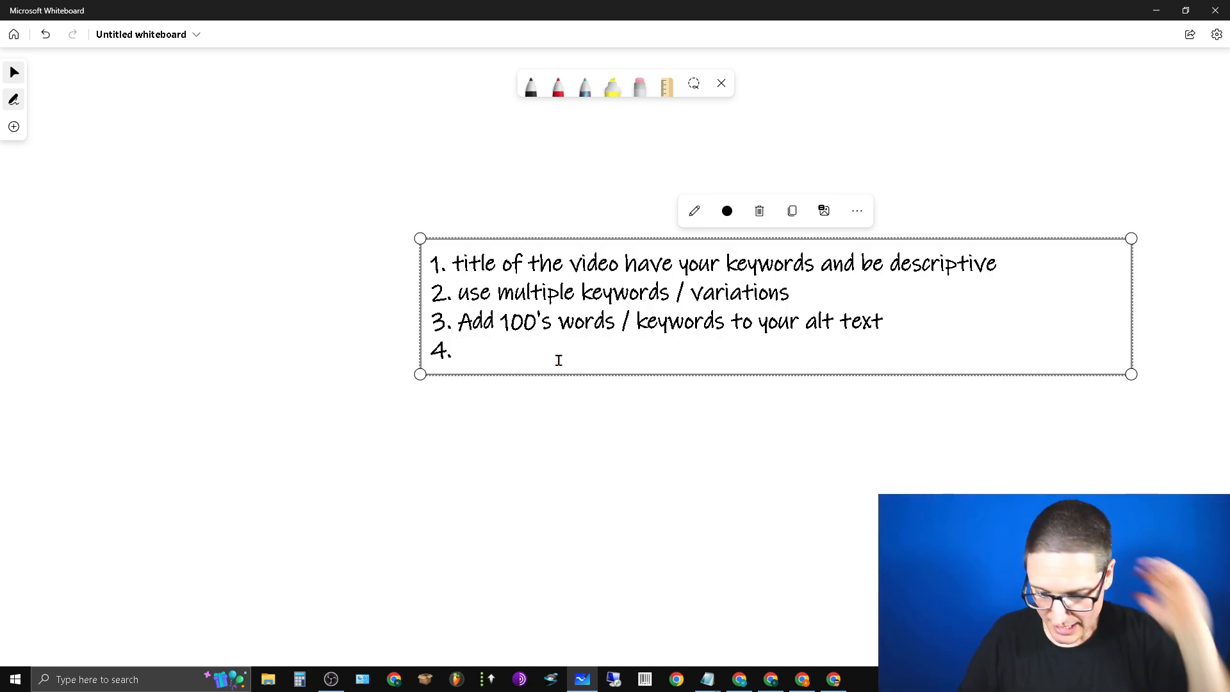
Write tip 4 about increasing keyword density on your page using alt text
text(increase den)
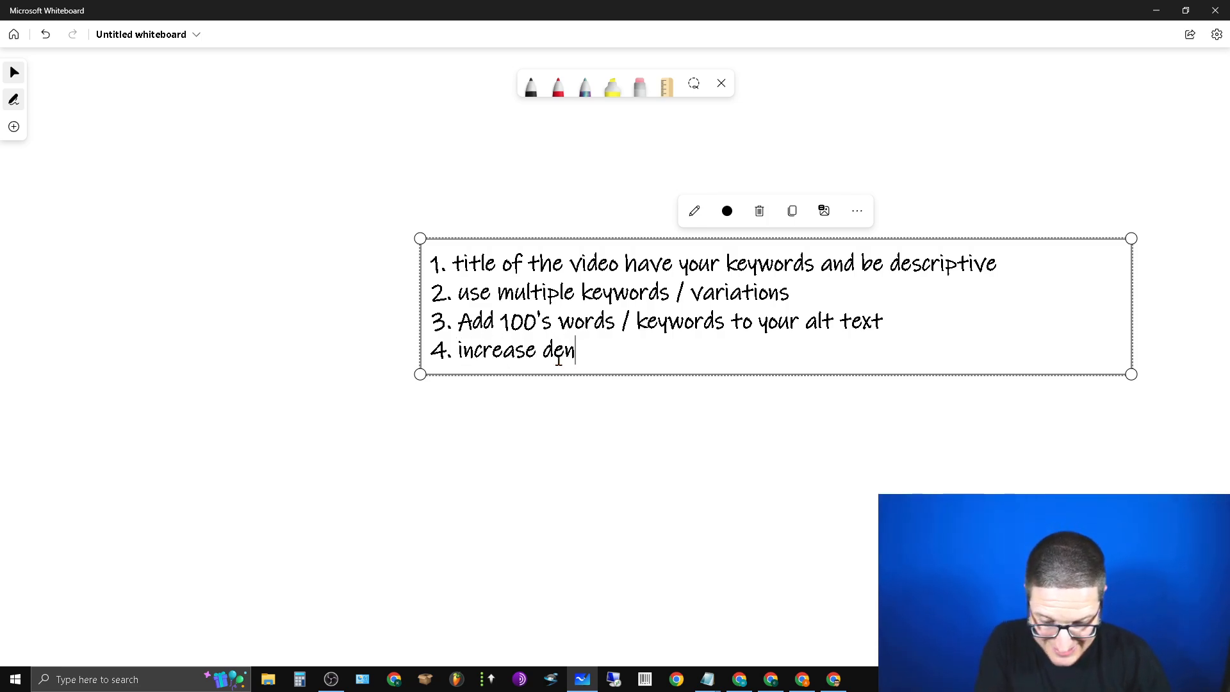
text(sity of ke)
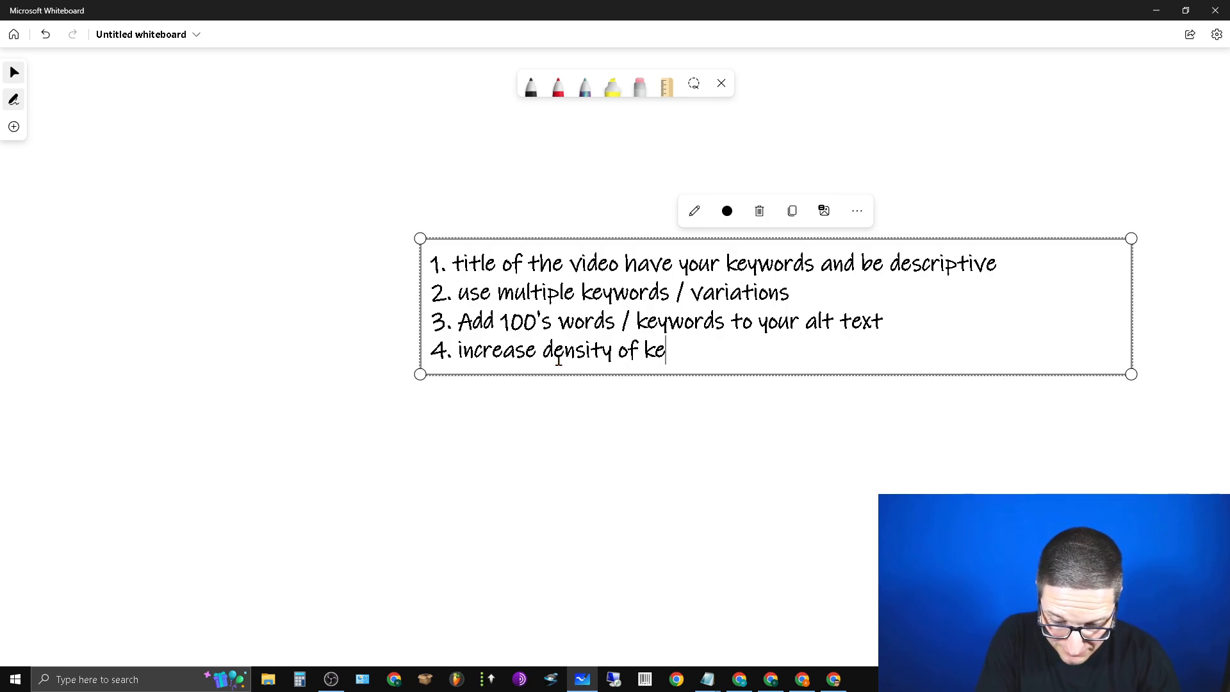
text(ywords on your pages by us)
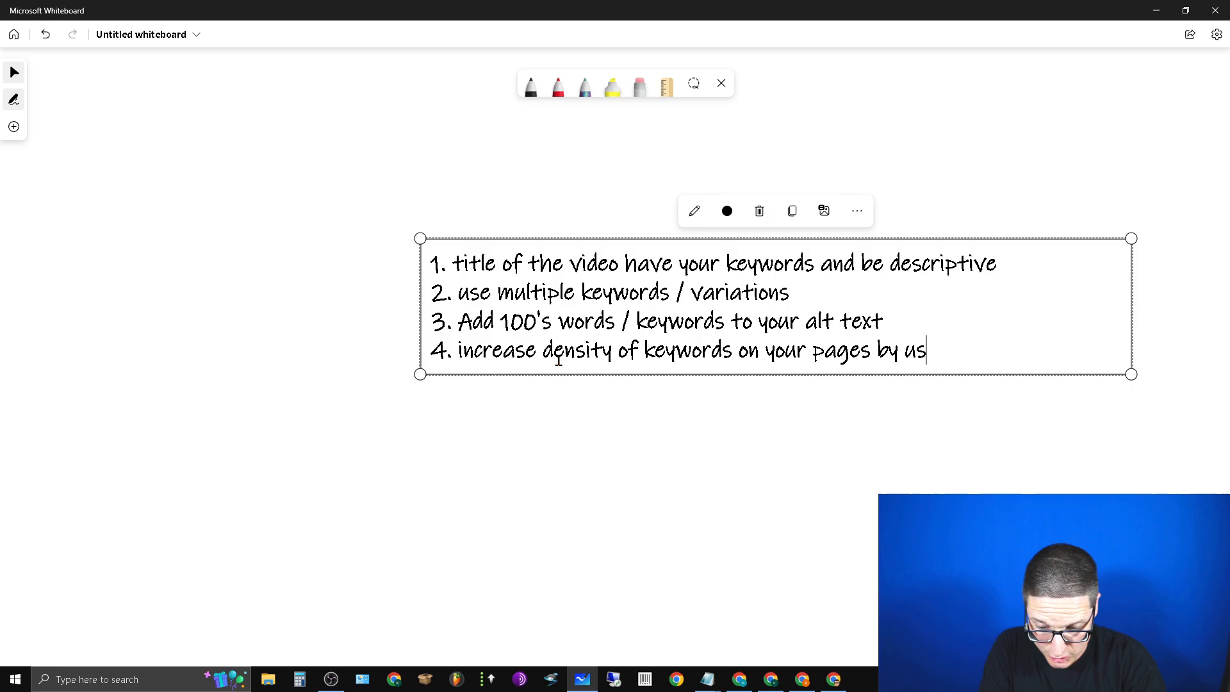
text(ing alt)
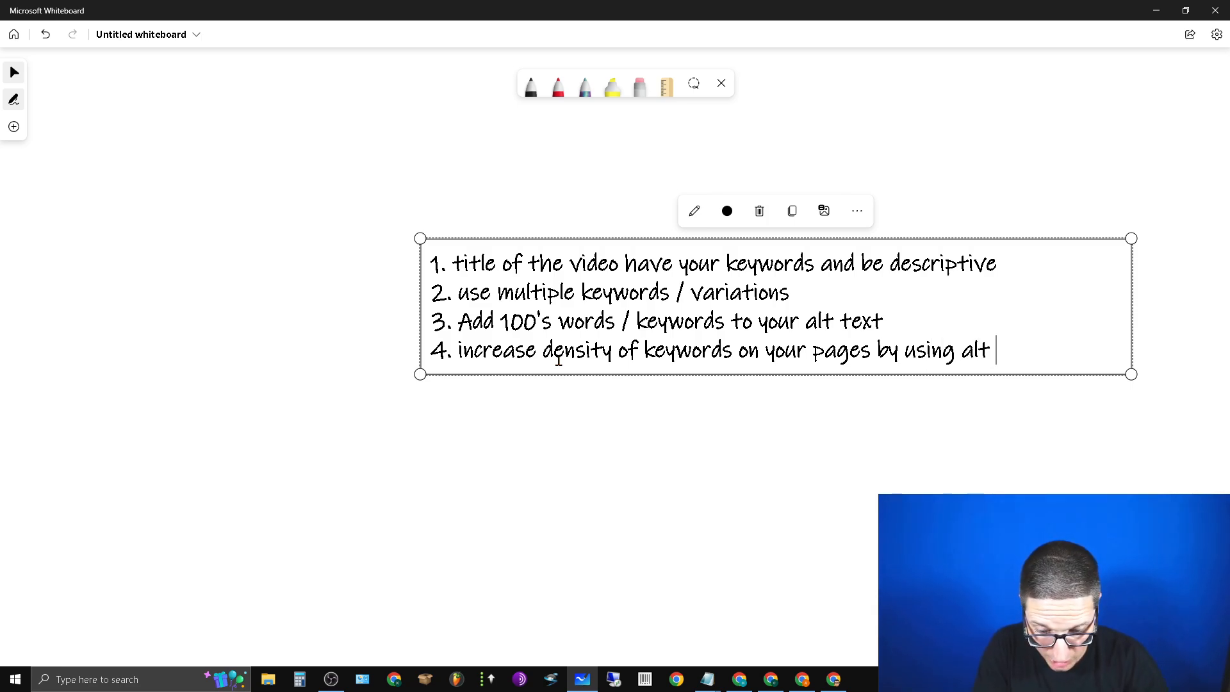
text(text)
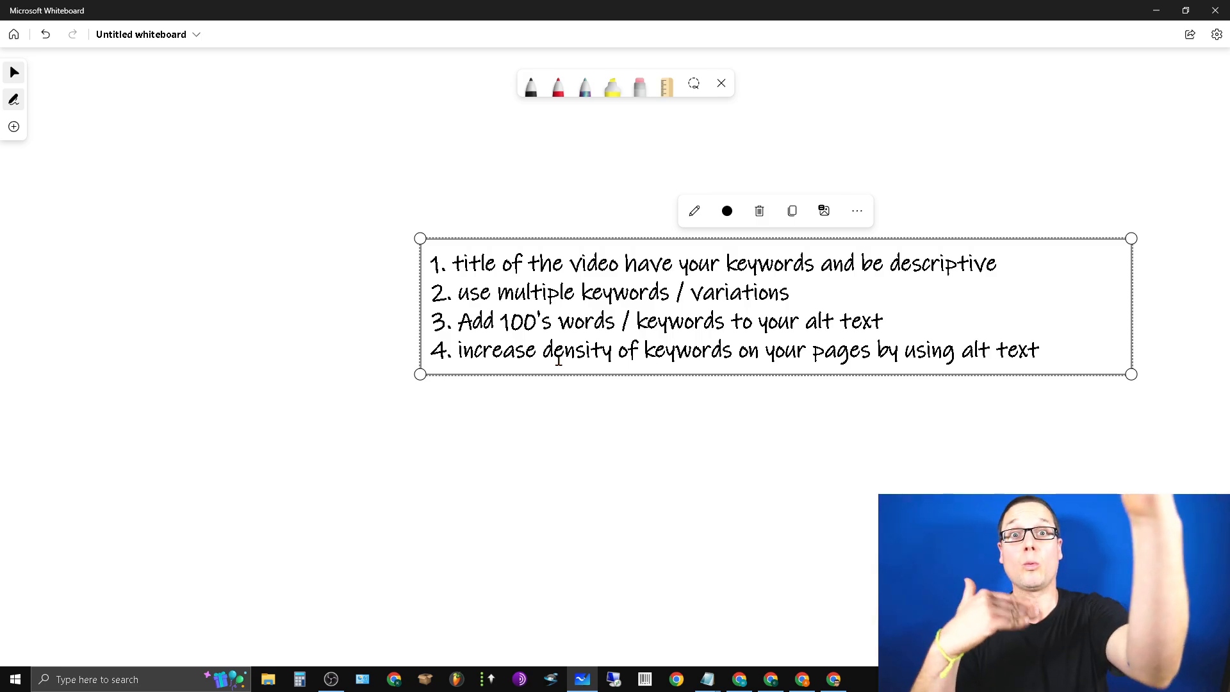
click(1043, 349)
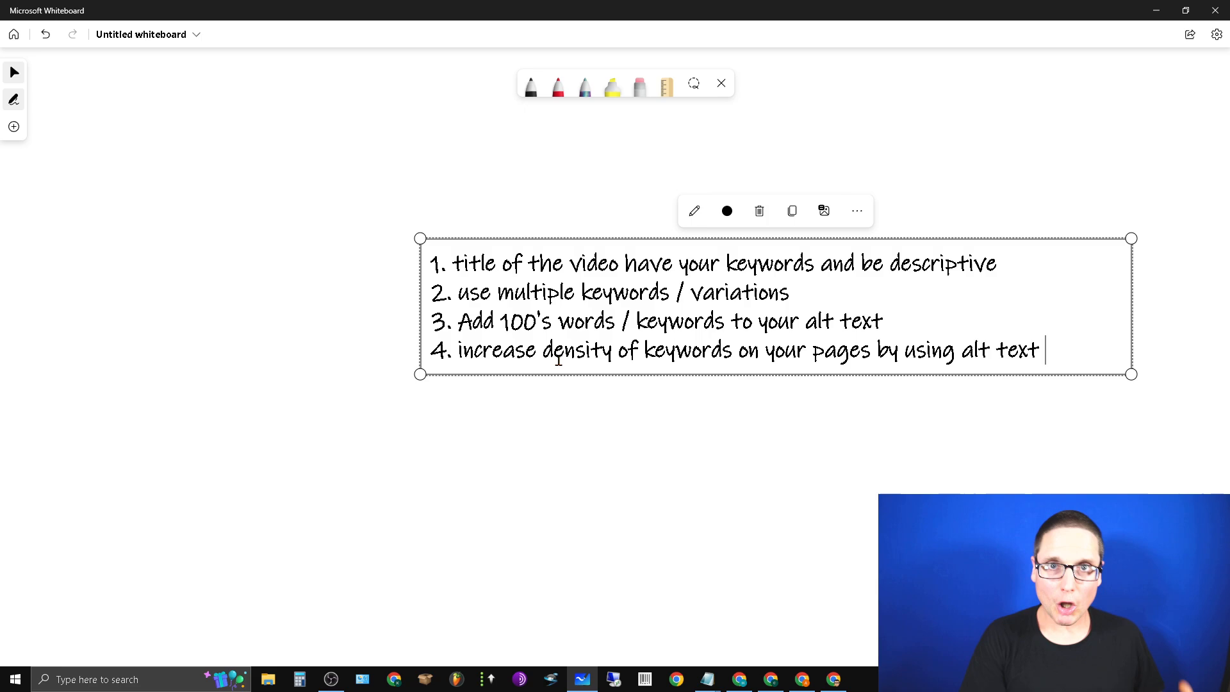
Add tip 5 'variations keywords' and tip 6 'misspellings' to complete the list
text(5)
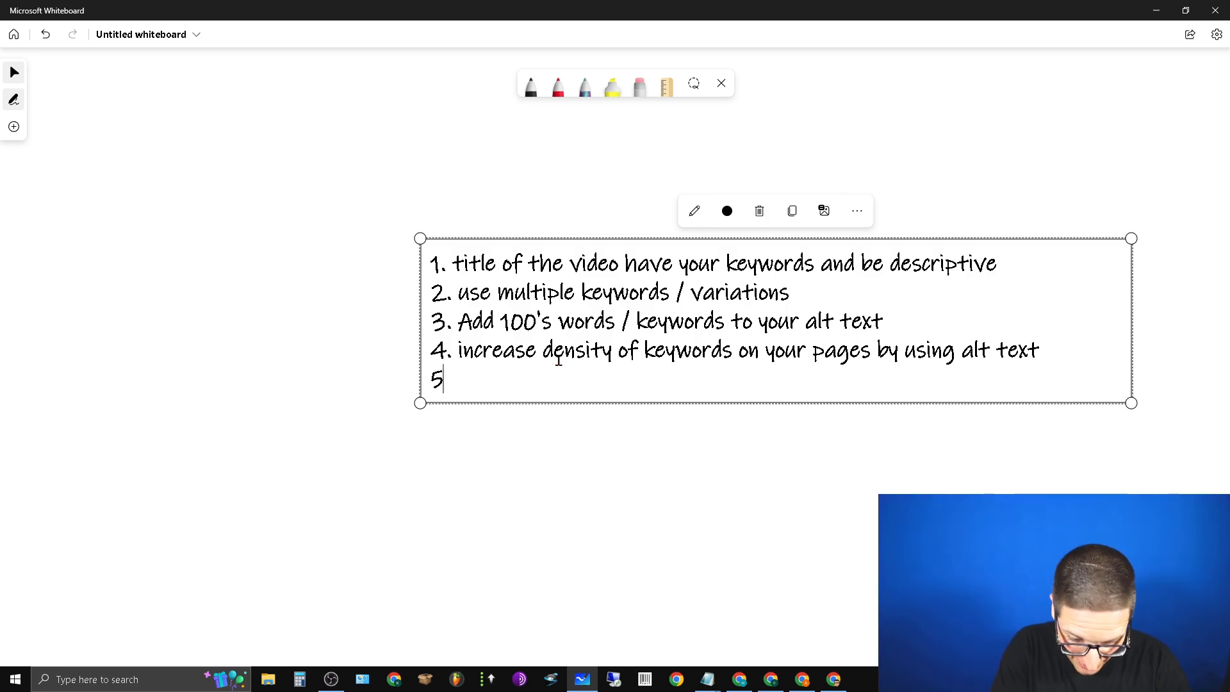
text(variations)
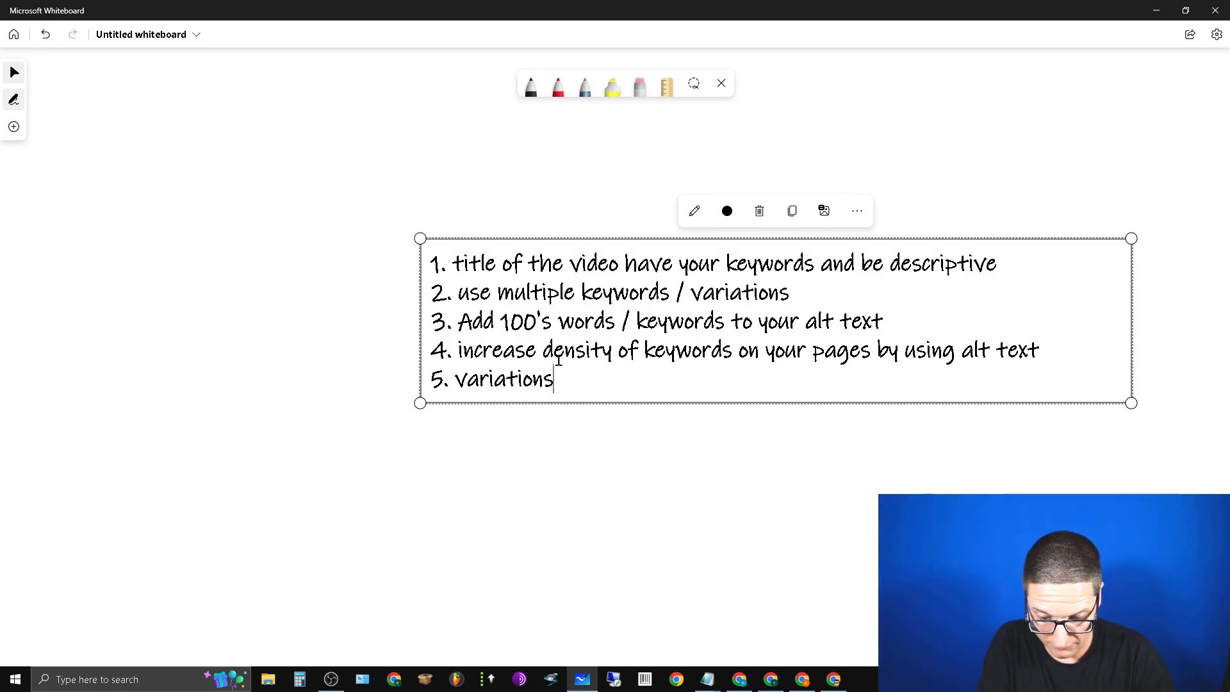
text(keywords)
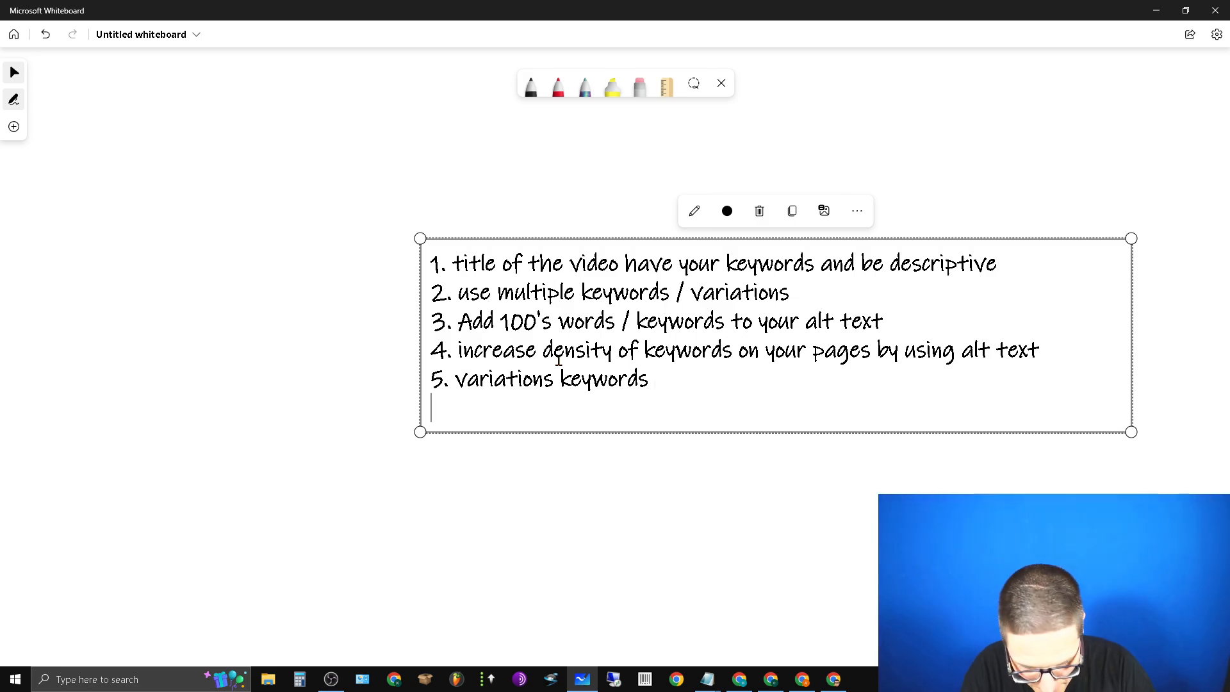
text(6. mis)
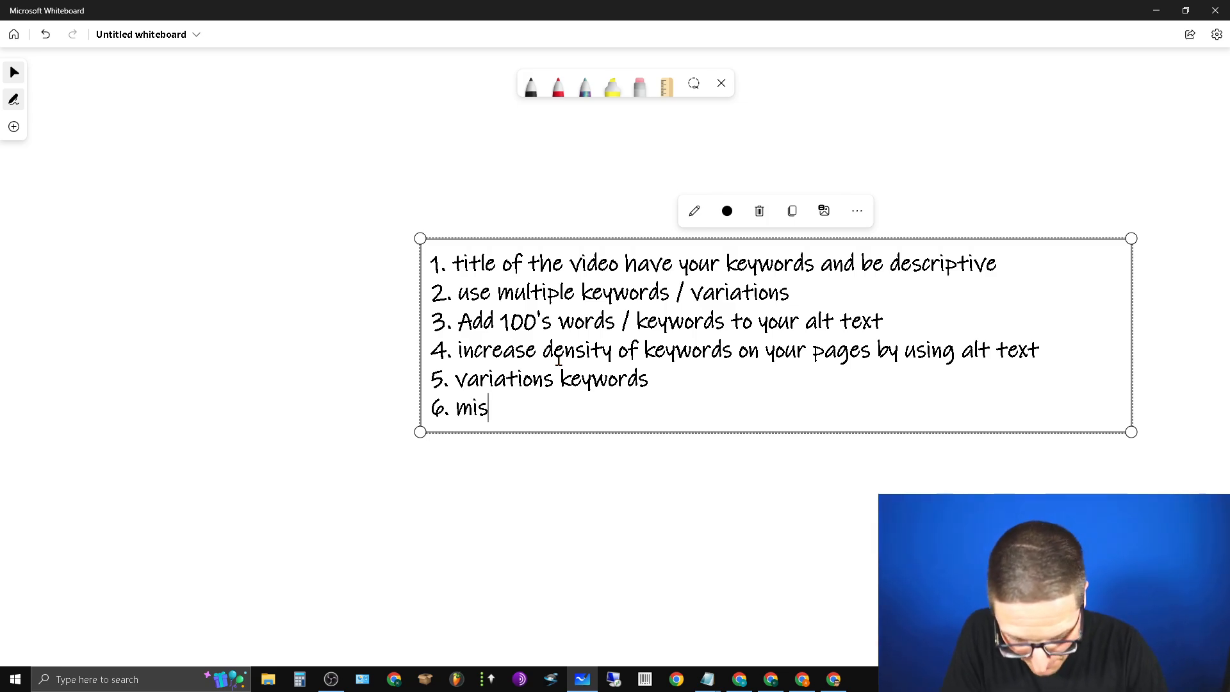
text(spellings)
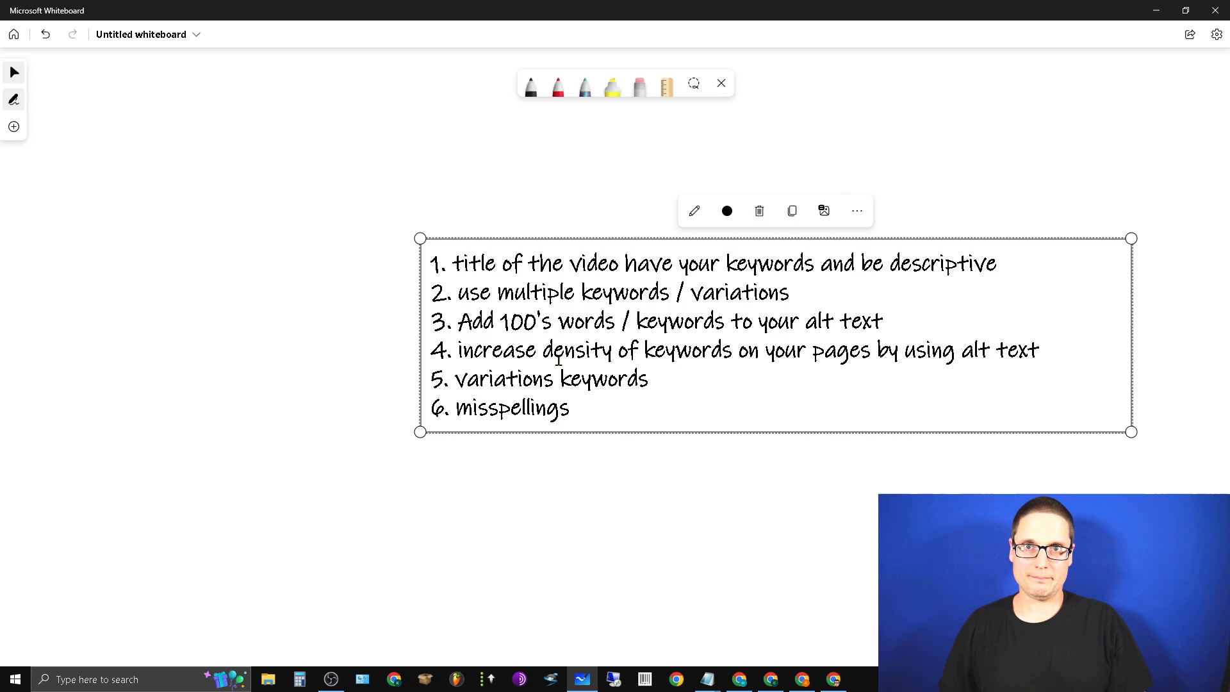
Switch from Whiteboard back to the New York SEO Expert page in Chrome
click(577, 407)
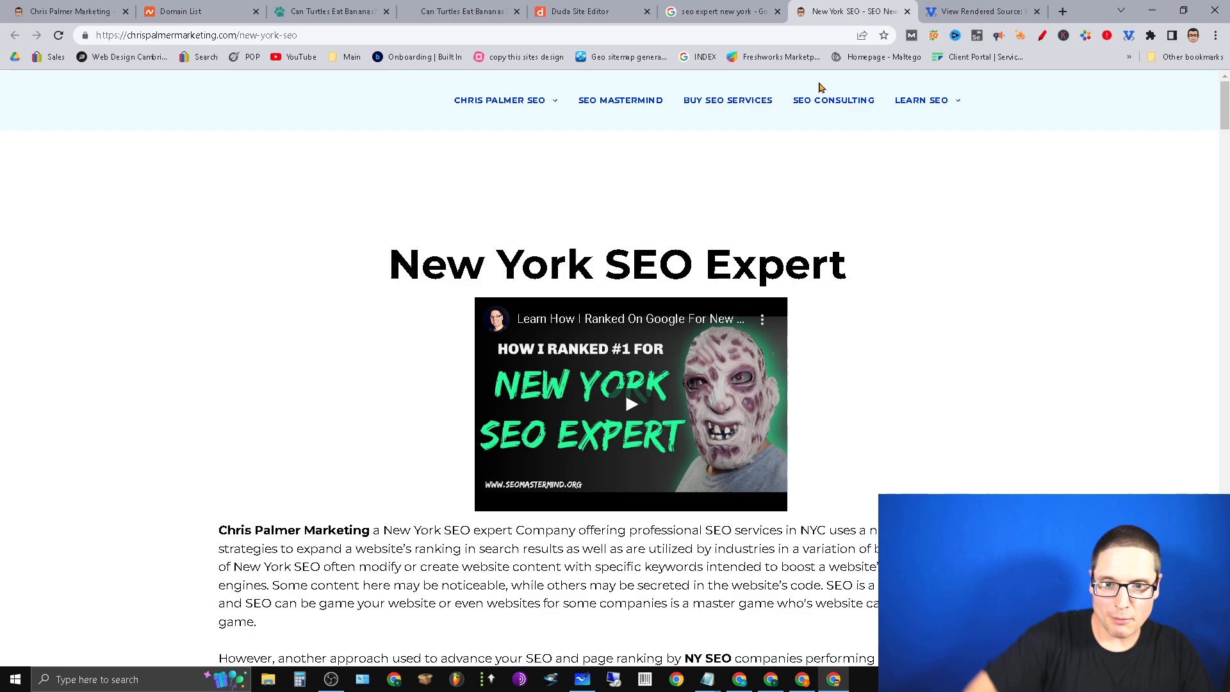
Show the client portal Services page and scroll down to backlink, Google Business Profile and podcast offerings
click(259, 34)
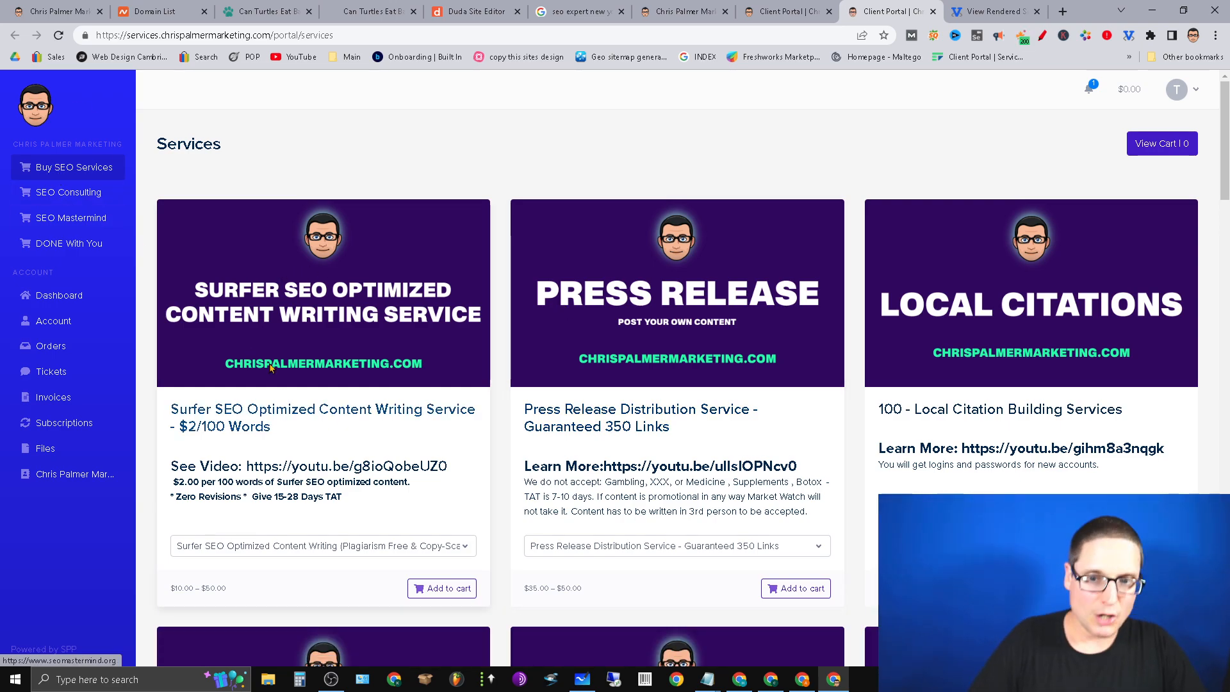
scroll(down, 3)
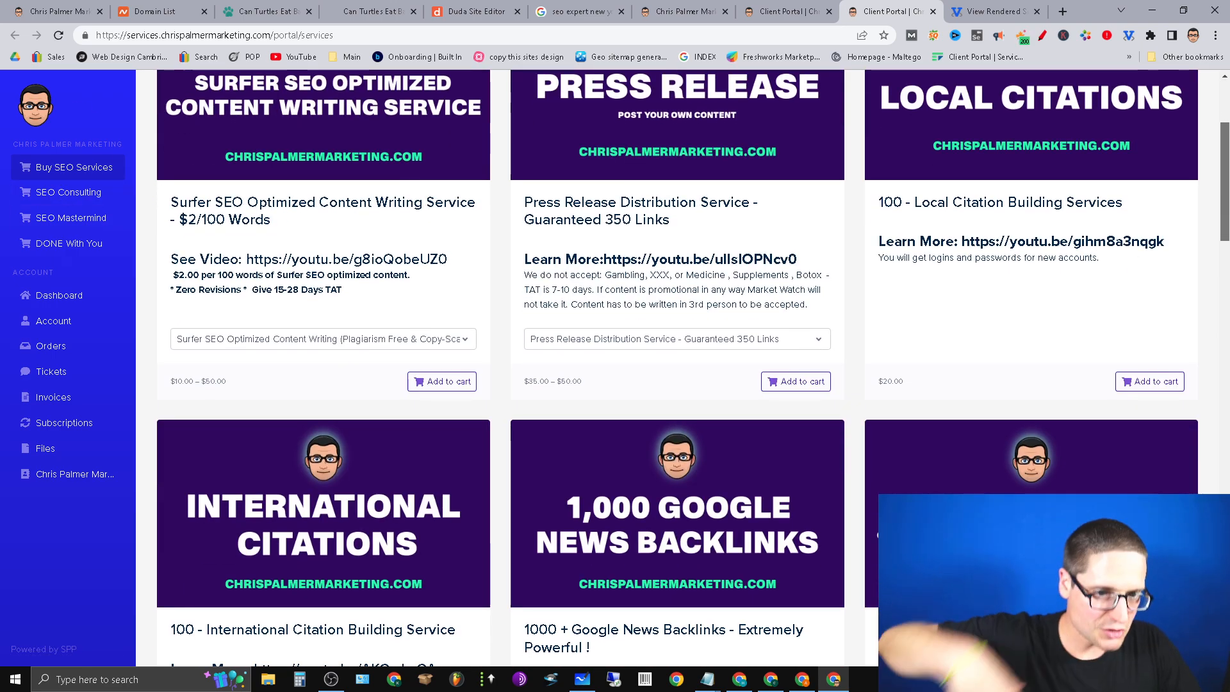
scroll(down, 3)
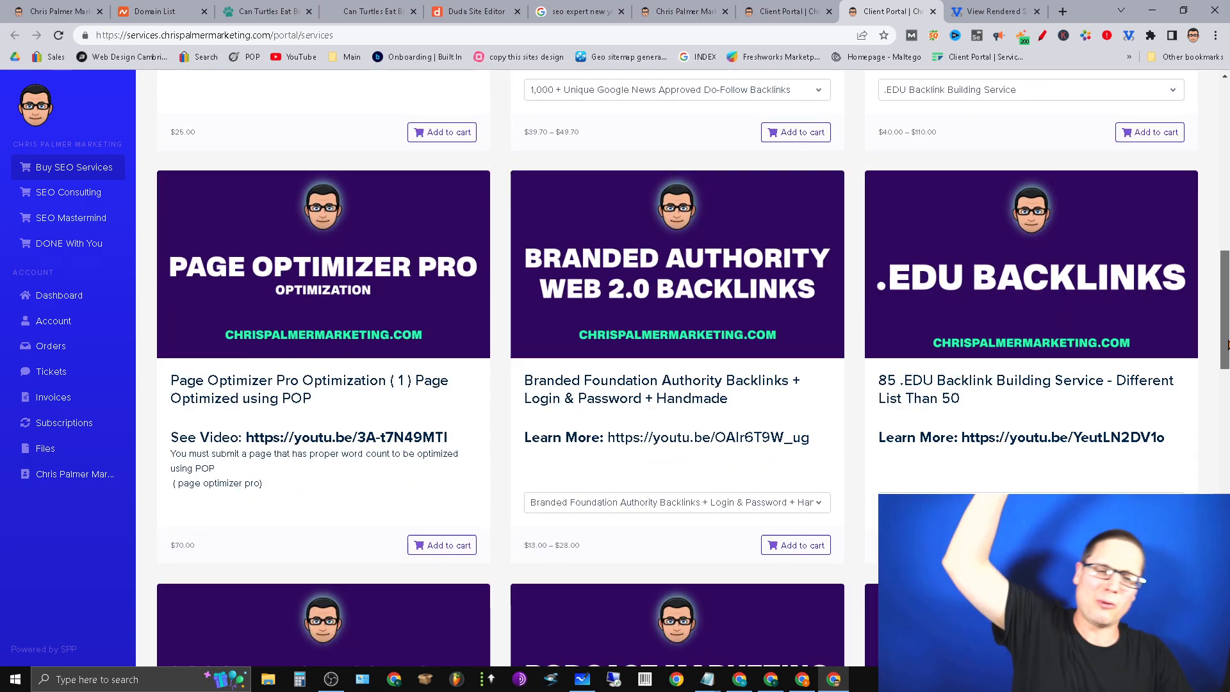
scroll(down, 3)
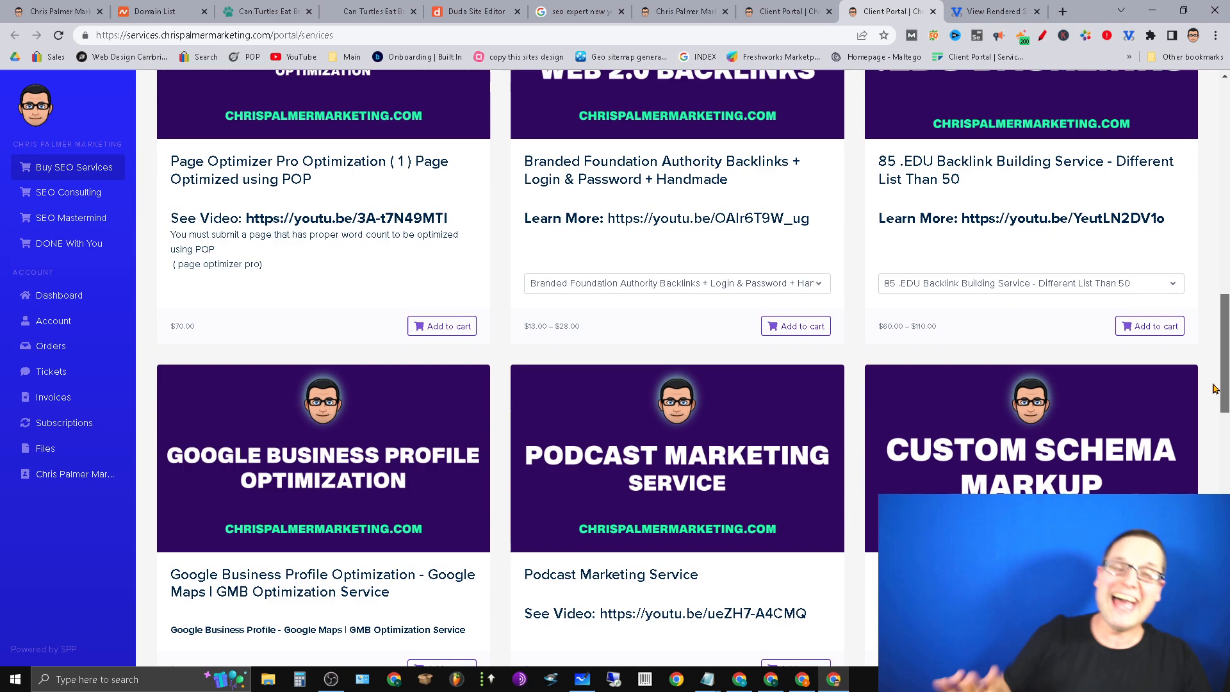